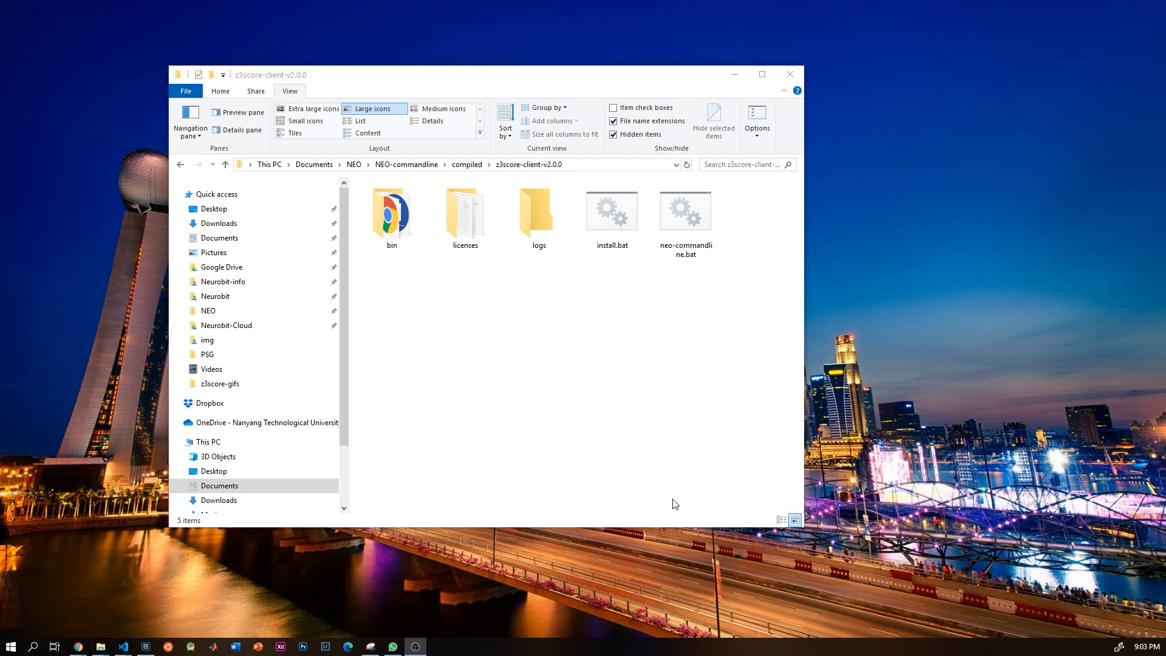
Run install.bat in z3score-client-v2.0.0, then select the new z3score shortcut.
left_click(684, 212)
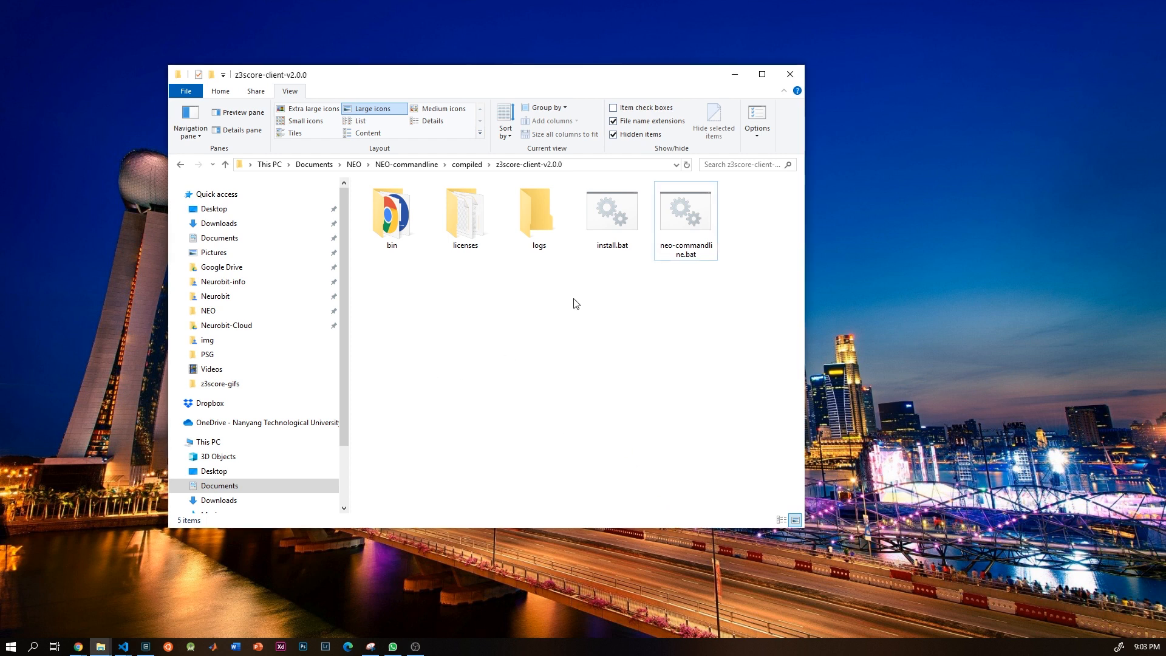
left_click(612, 212)
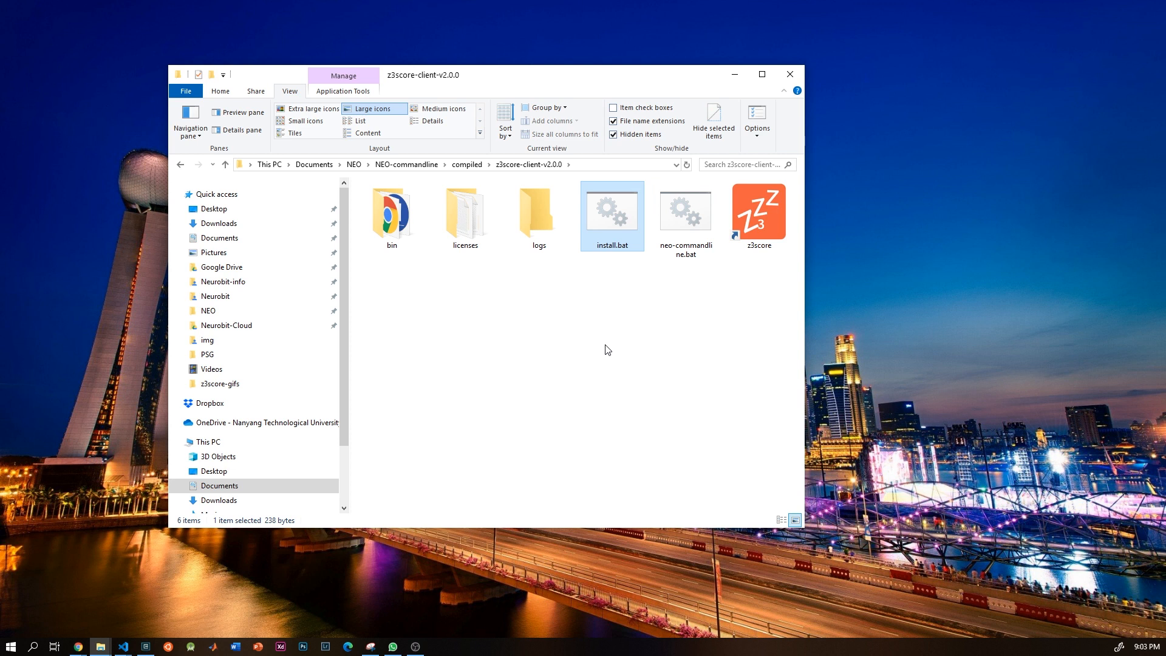
left_click(757, 212)
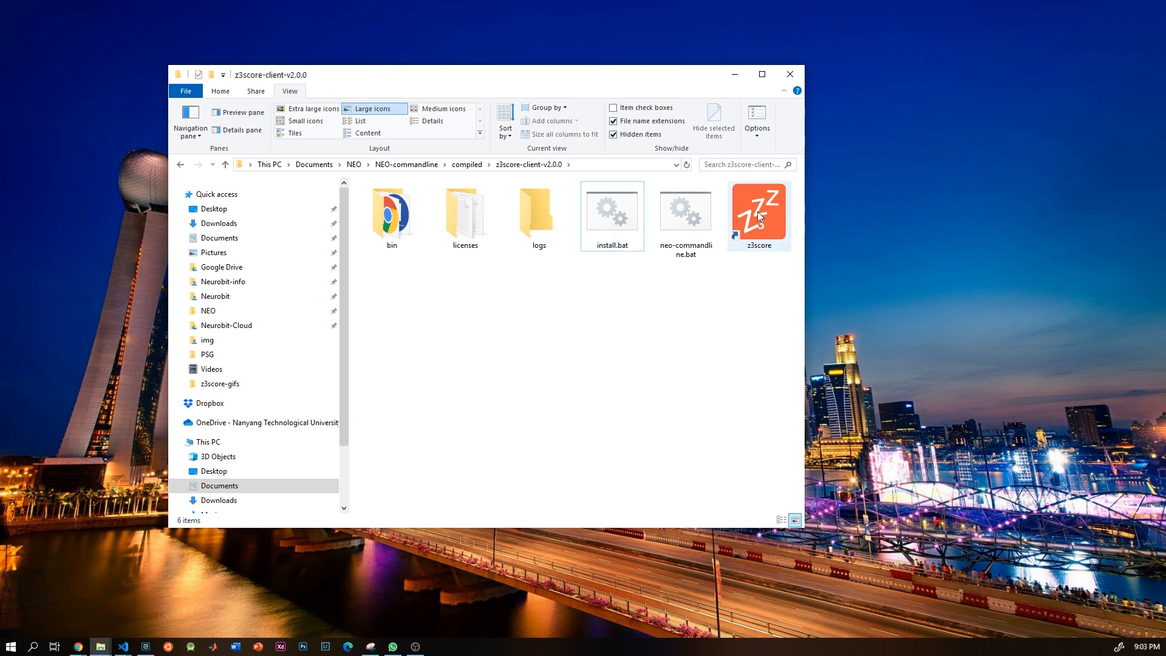
left_click(758, 216)
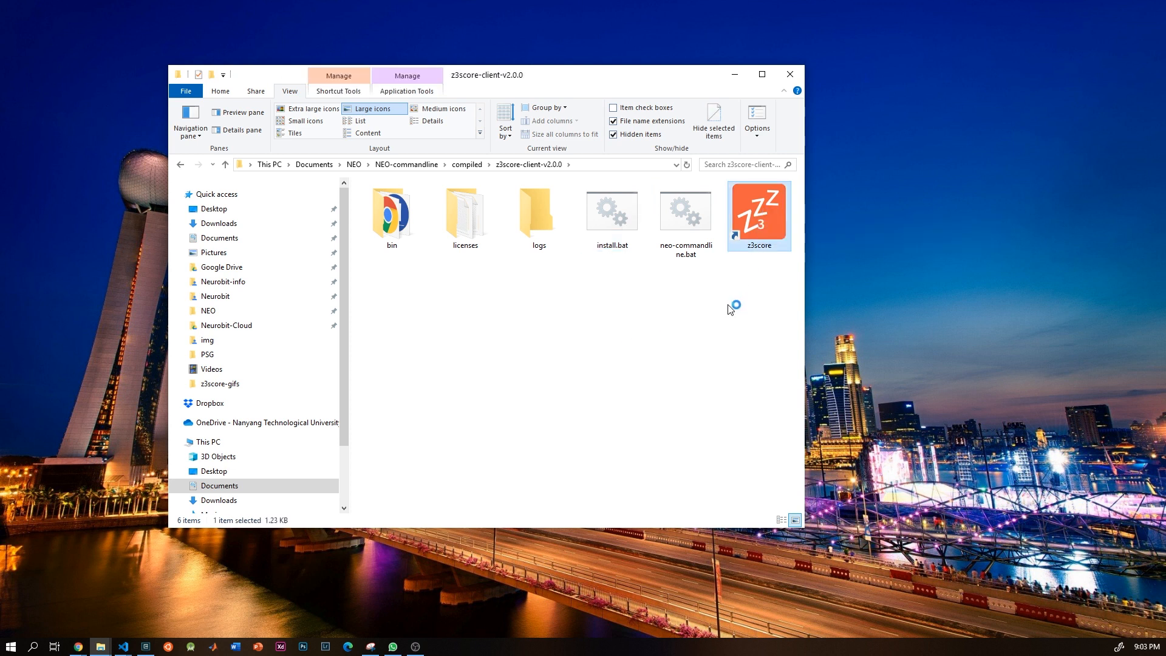
Launch Z3Score, start Configure License Key, and begin entering credentials in the console.
double_click(758, 212)
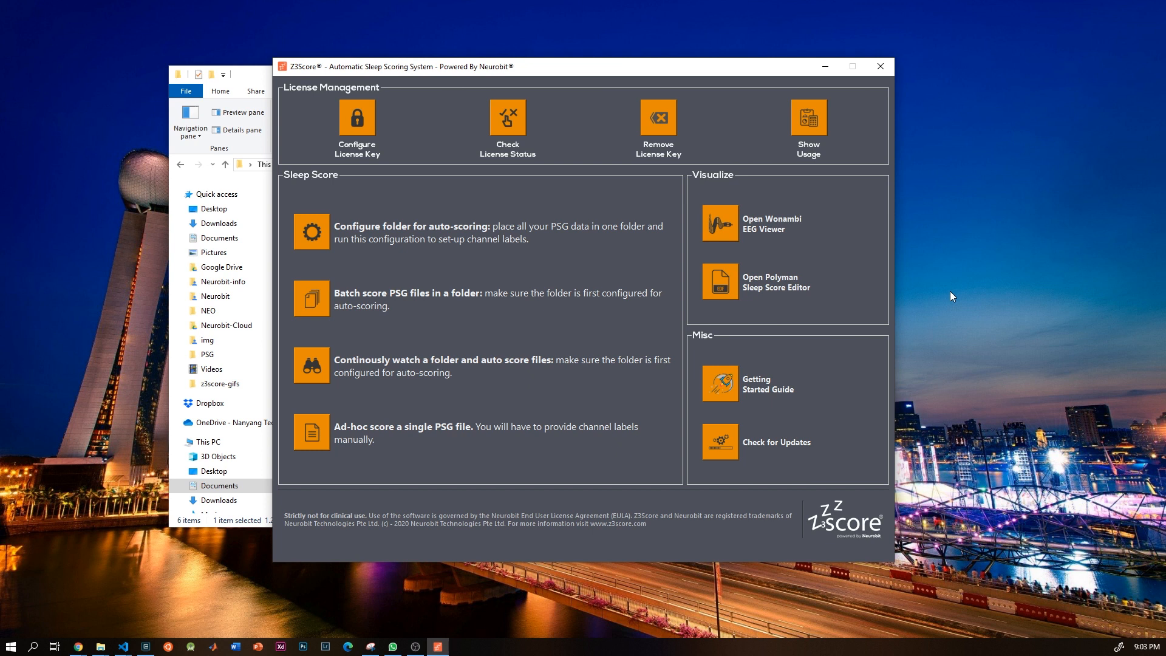
mouse_move(357, 128)
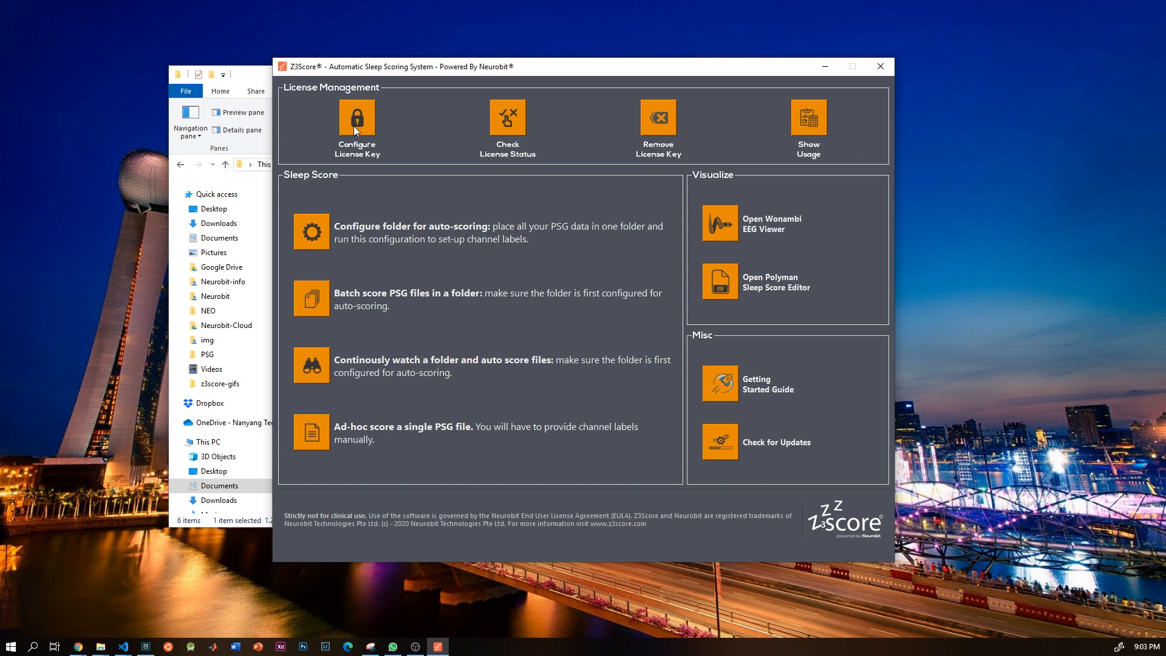
left_click(357, 117)
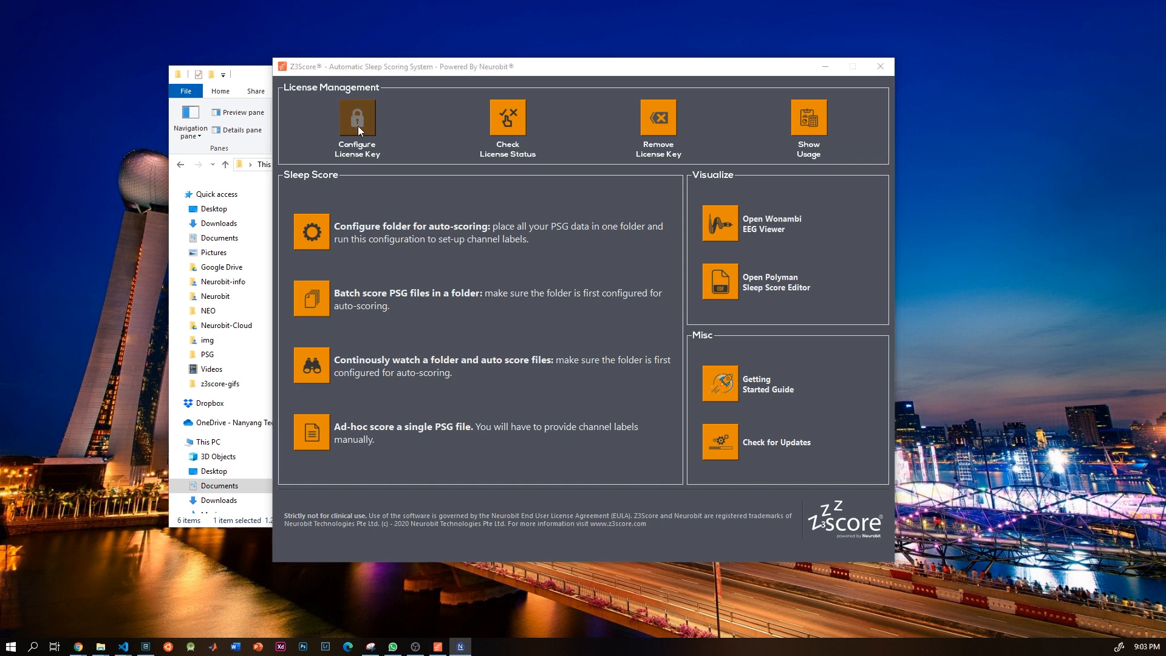
left_click(357, 116)
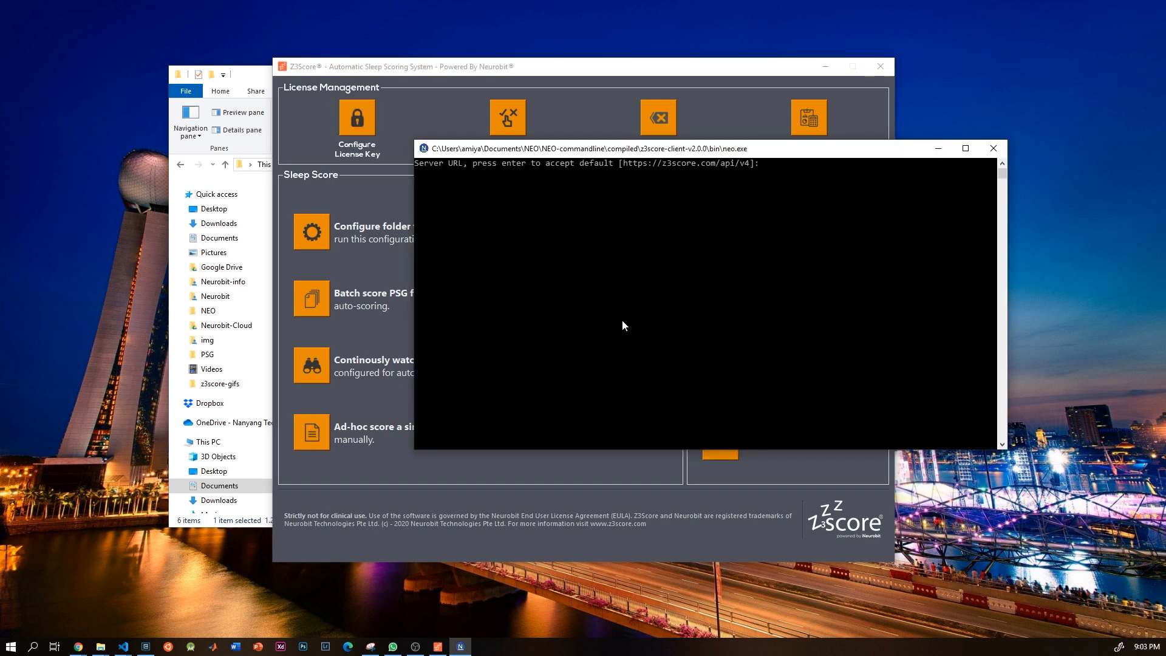
type("amiy")
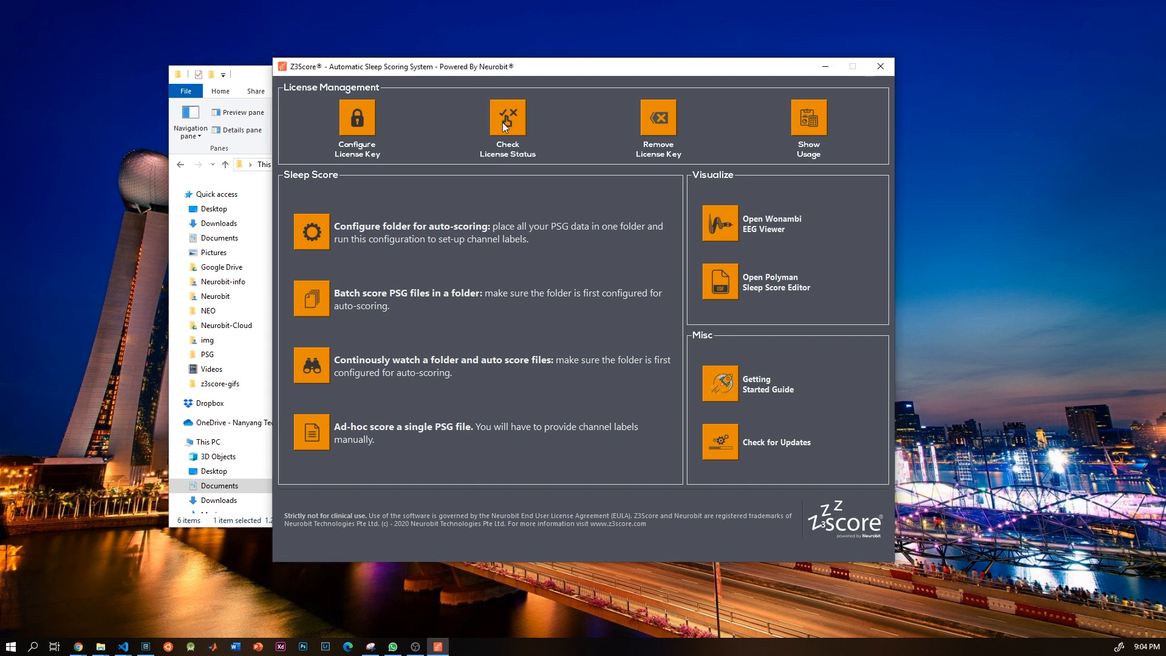
left_click(507, 119)
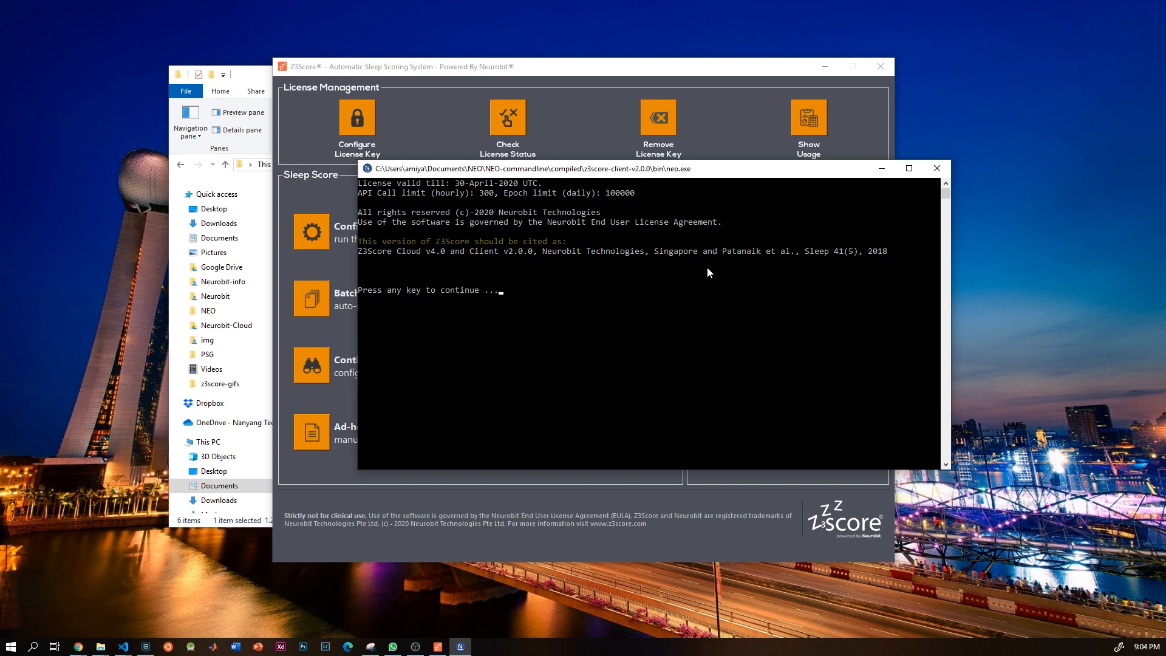
key("enter")
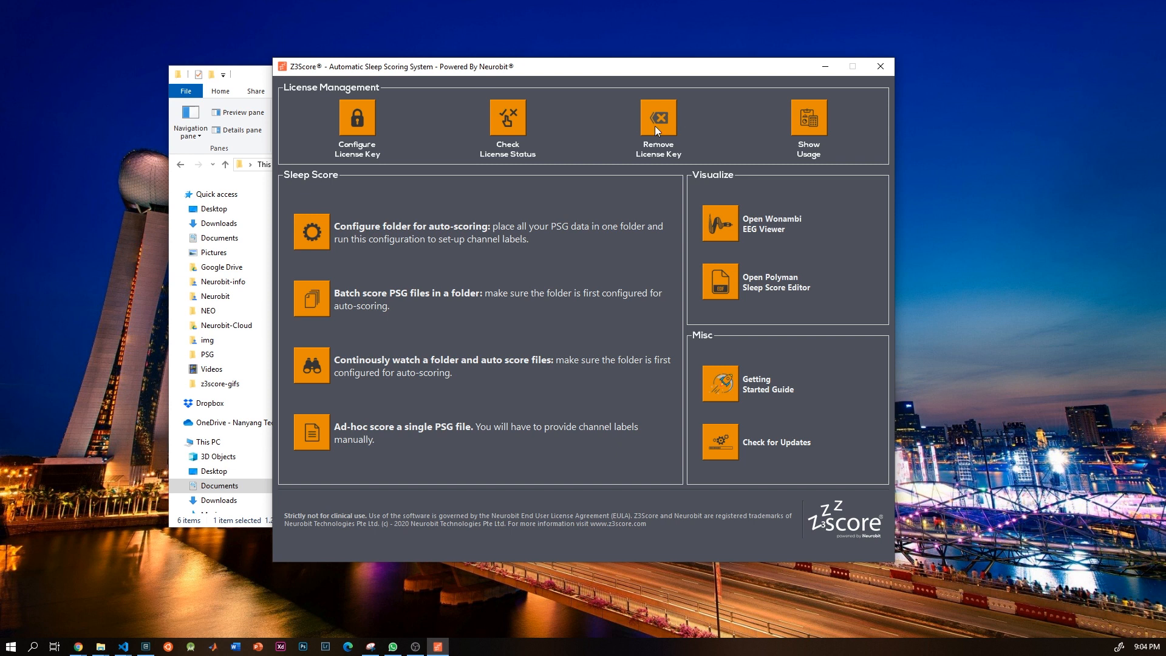
mouse_move(692, 132)
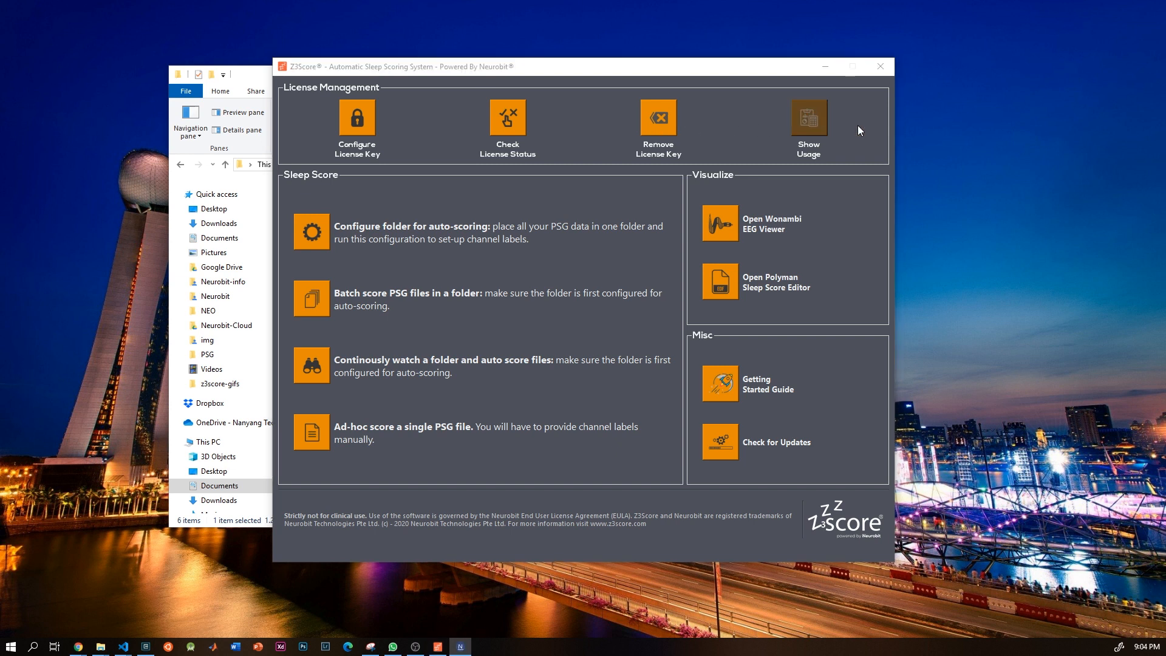
left_click(808, 117)
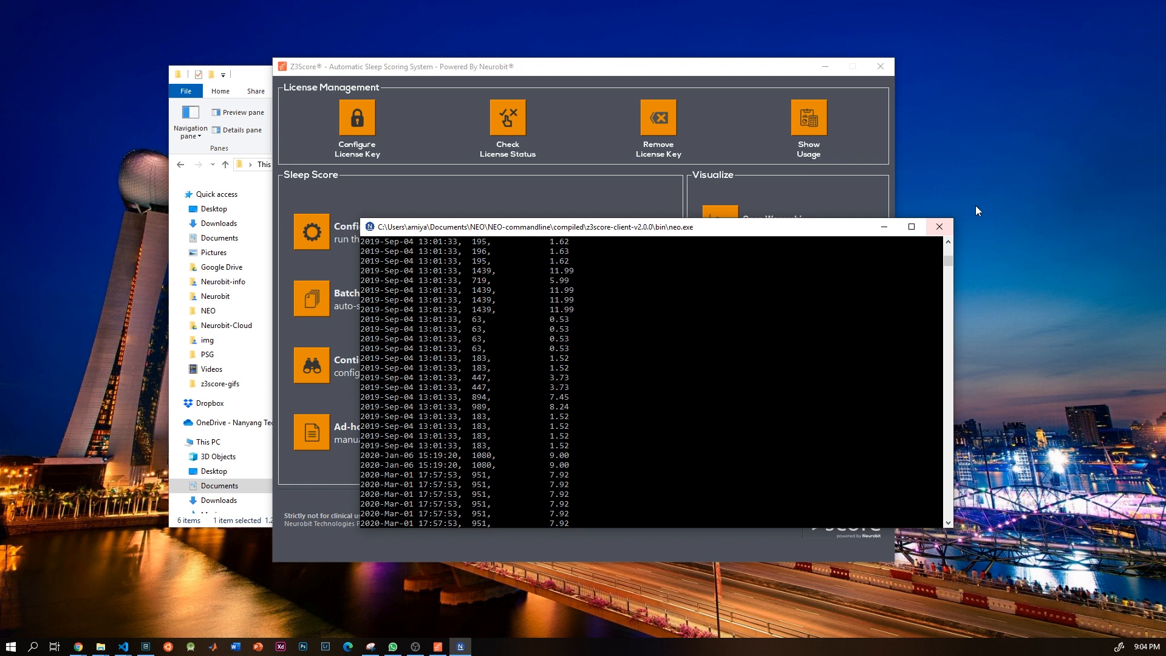
left_click(938, 226)
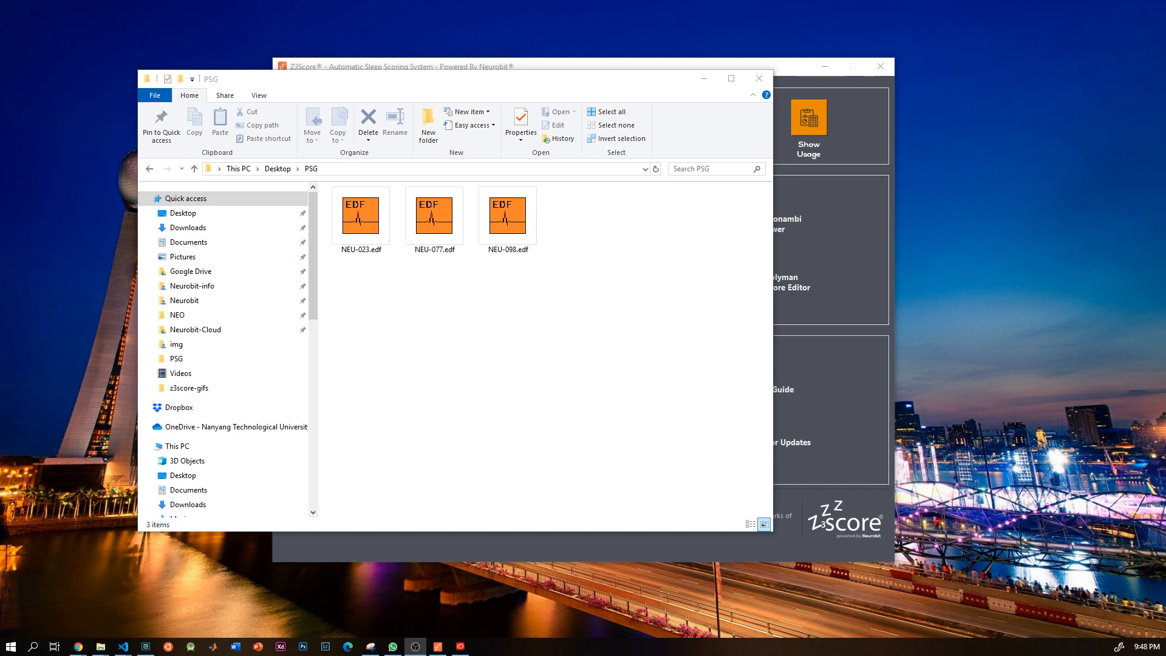
mouse_move(502, 392)
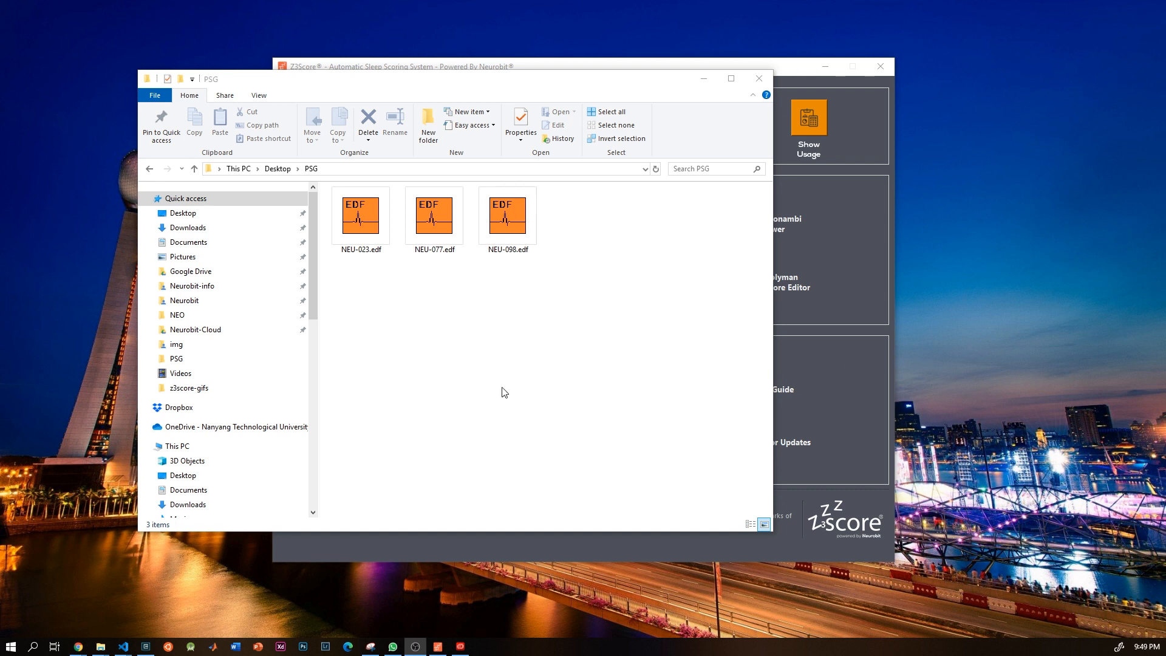
mouse_move(441, 404)
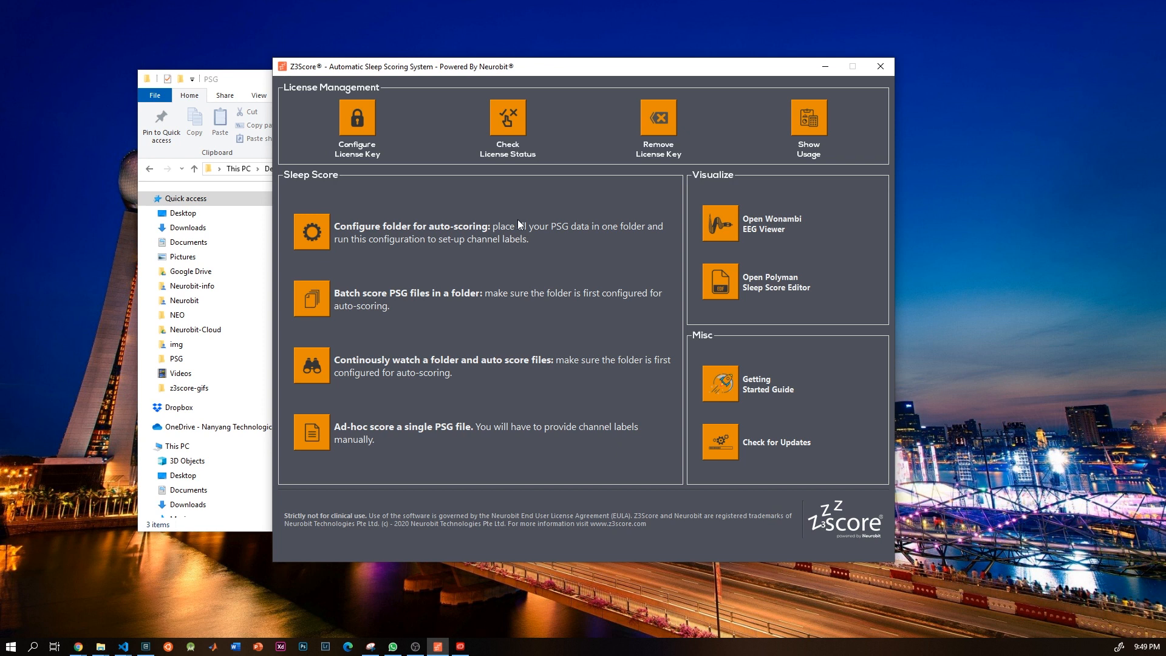
mouse_move(313, 237)
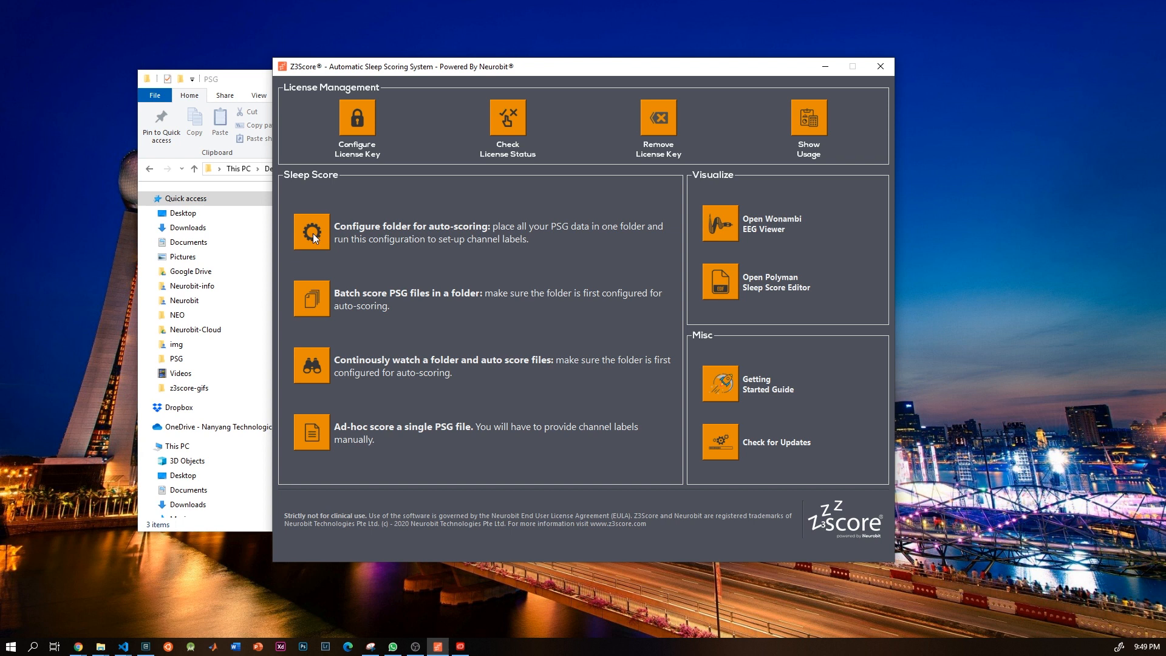
Start folder configuration for auto-scoring and select Desktop > PSG as the folder.
left_click(311, 231)
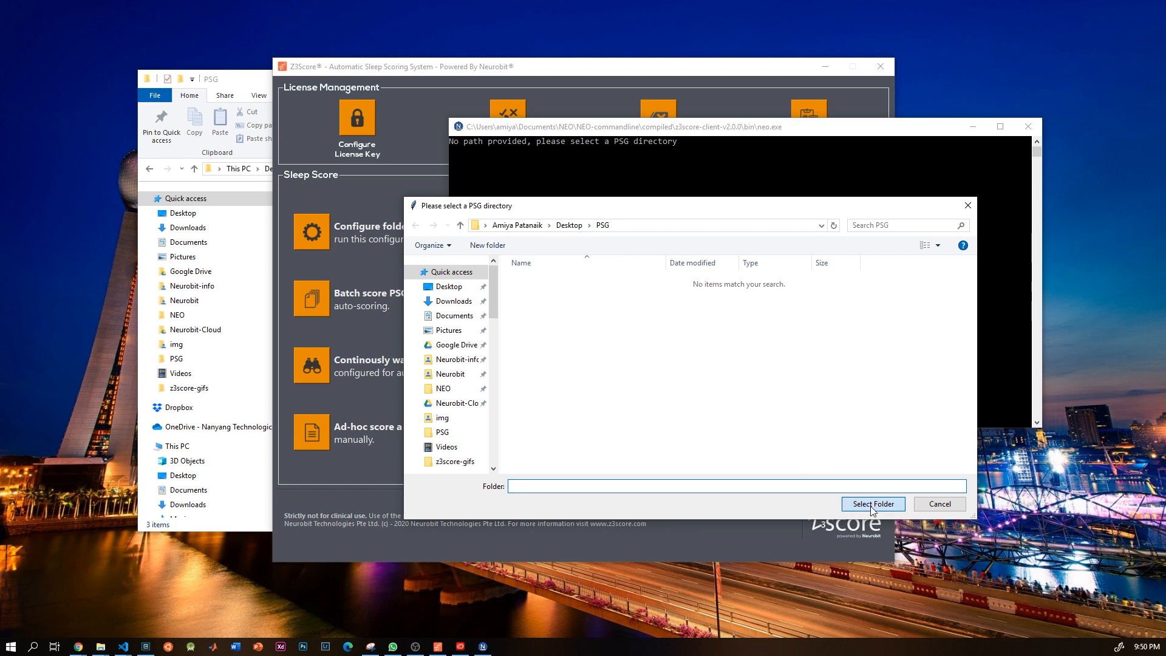
left_click(872, 504)
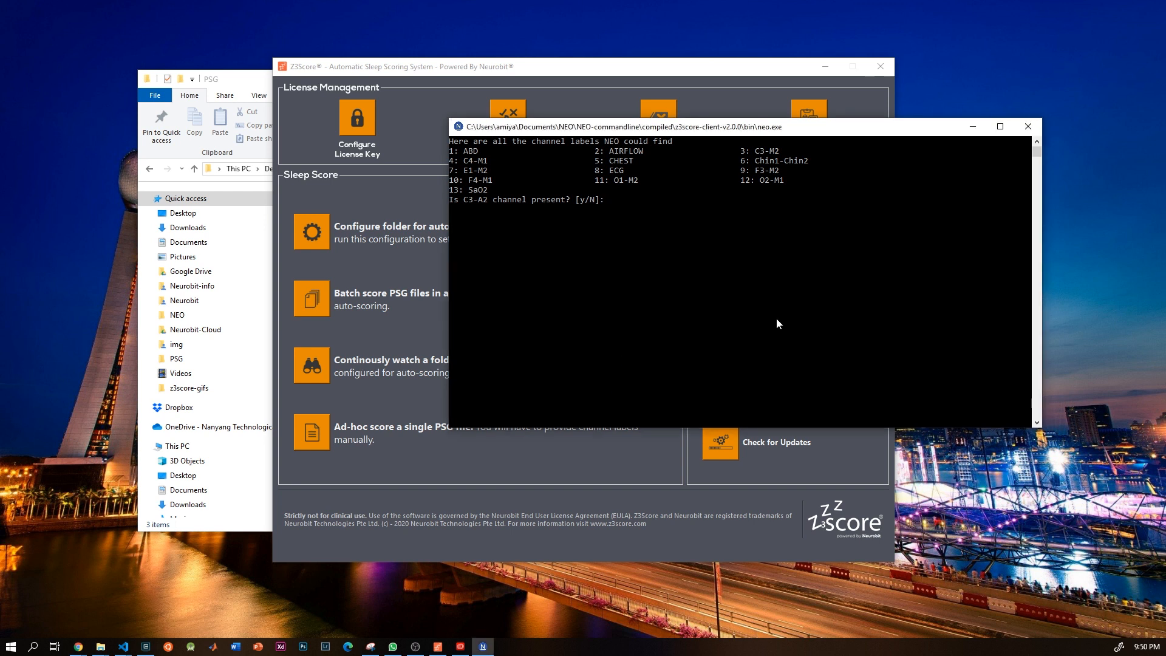
Confirm C3-A2 is present and map it to channel 3.
type("y")
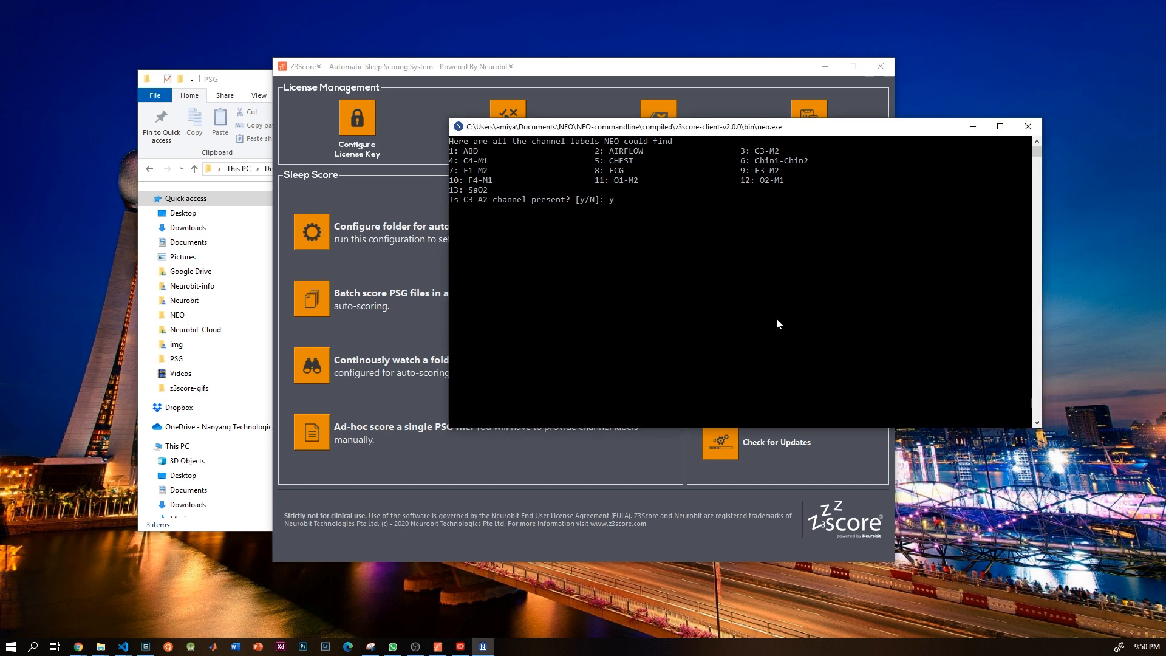
key("enter")
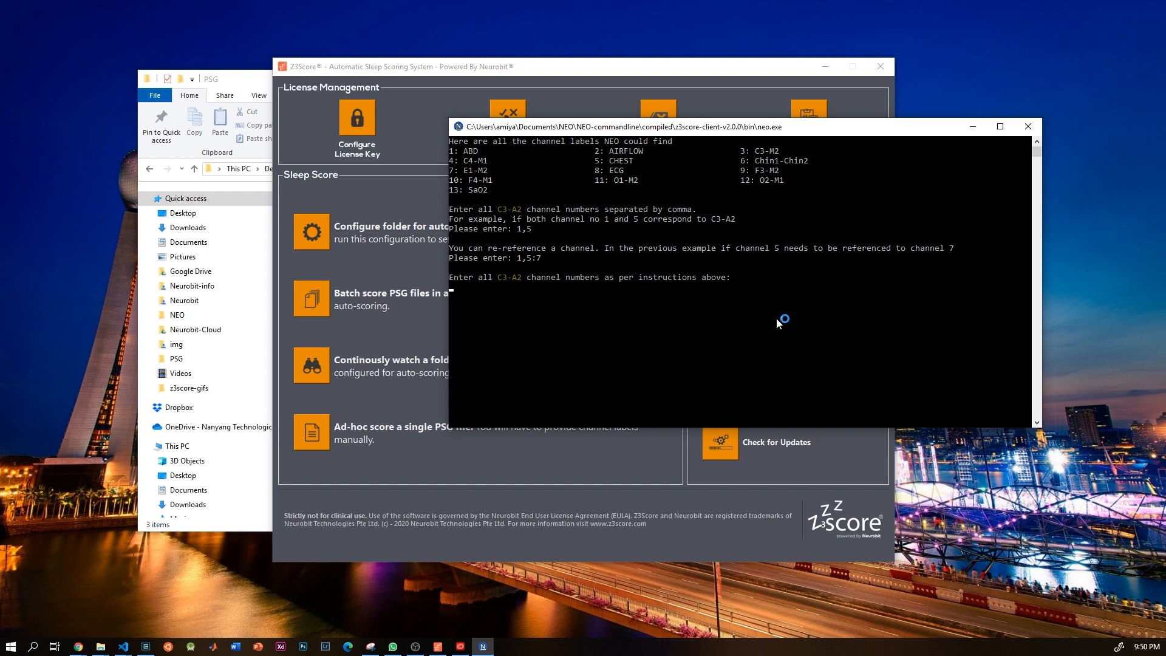
type("3")
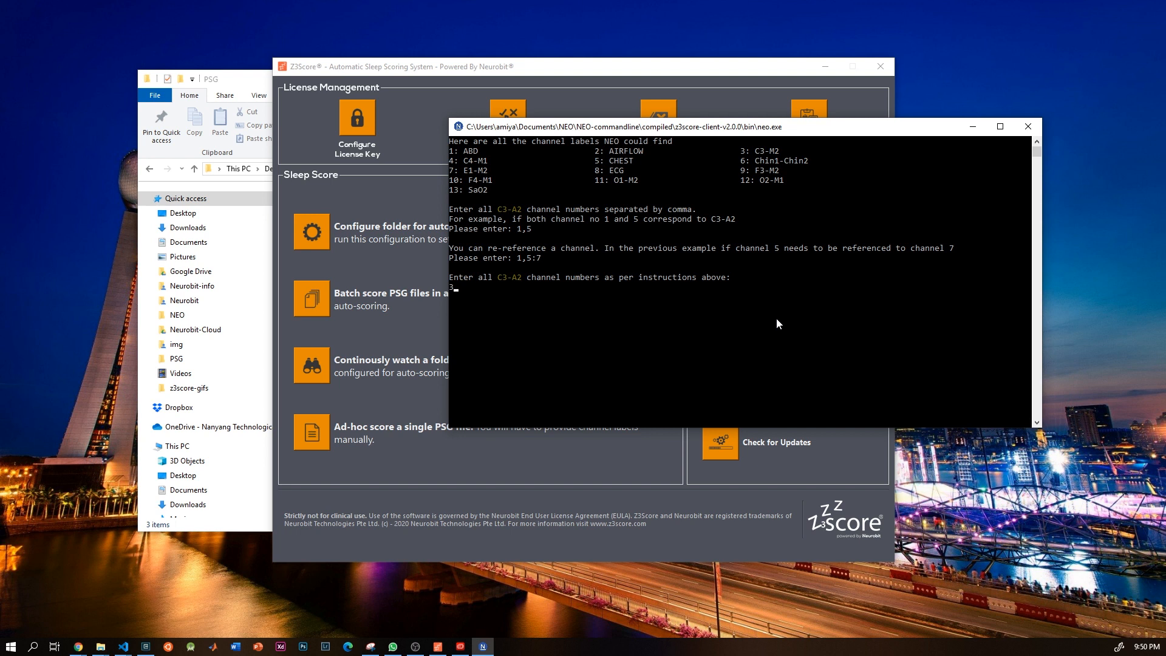
type(",")
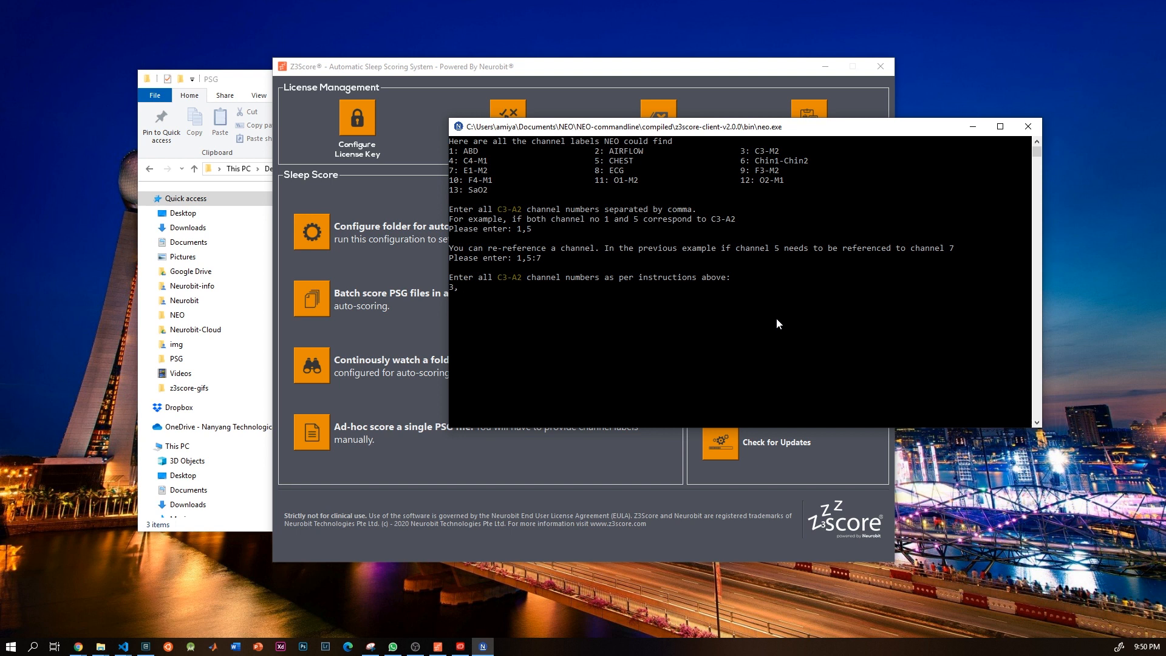
key("Backspace")
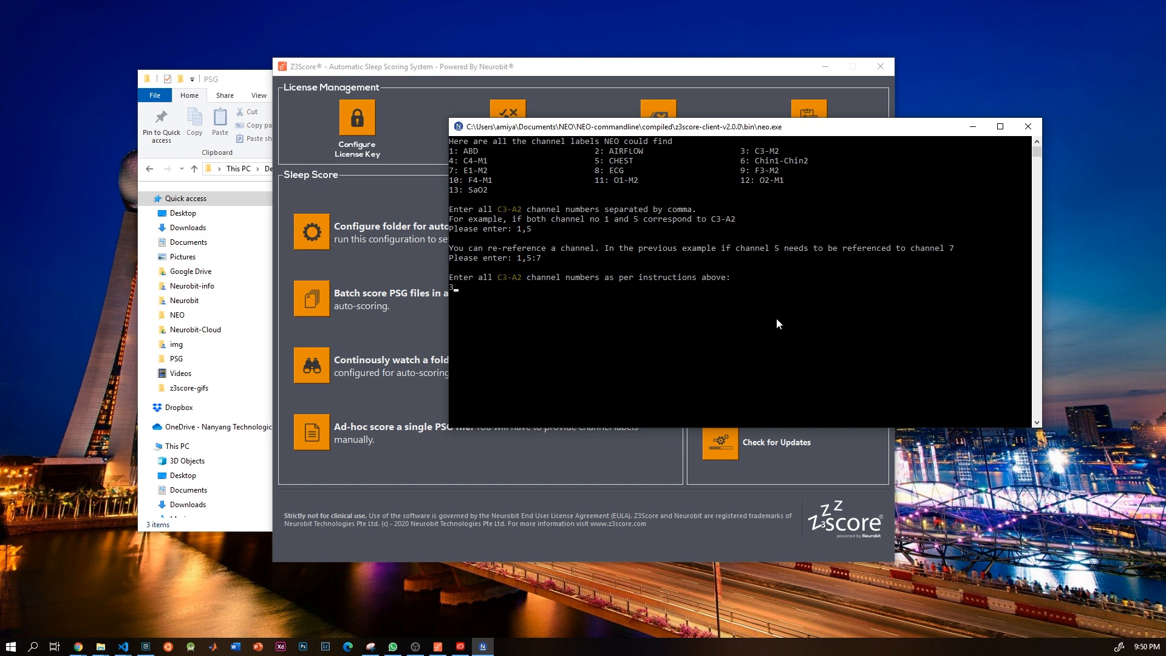
key("enter")
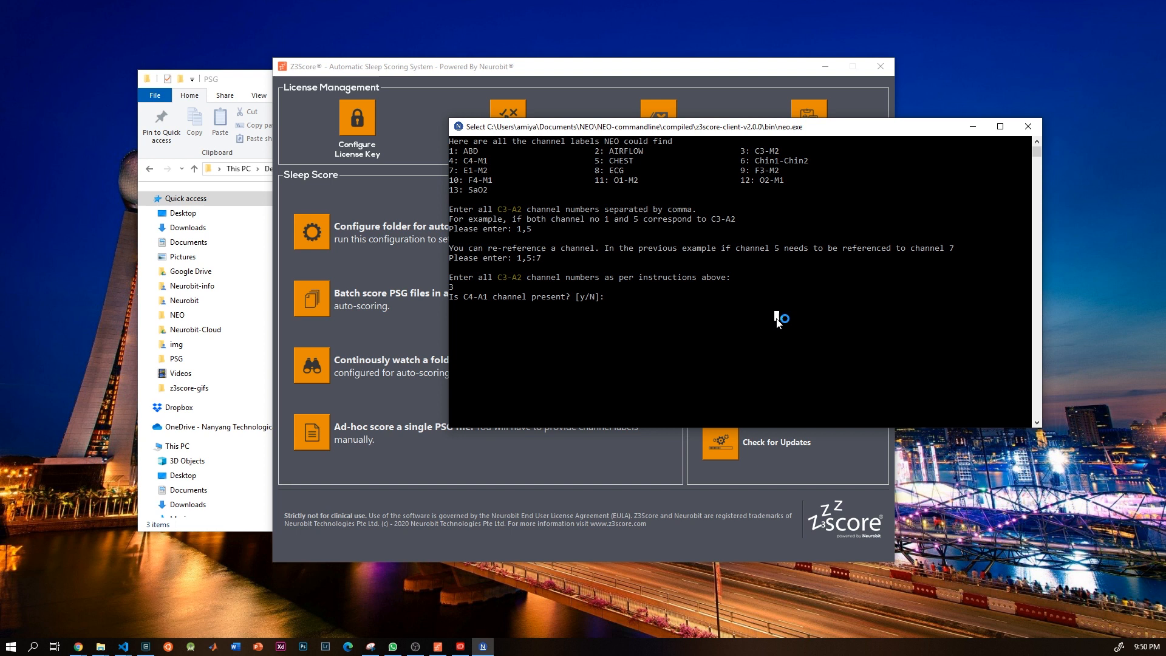
Enter 4 for the next channel and map EOG-Left-A2 to channel 7.
type("y")
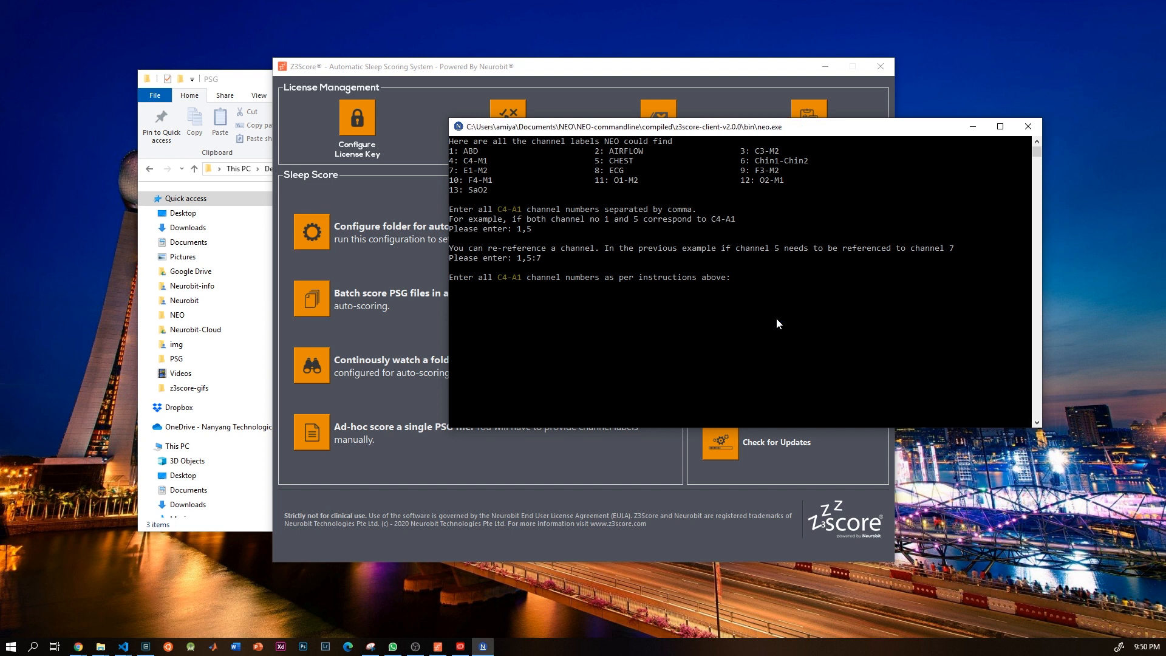
type("4")
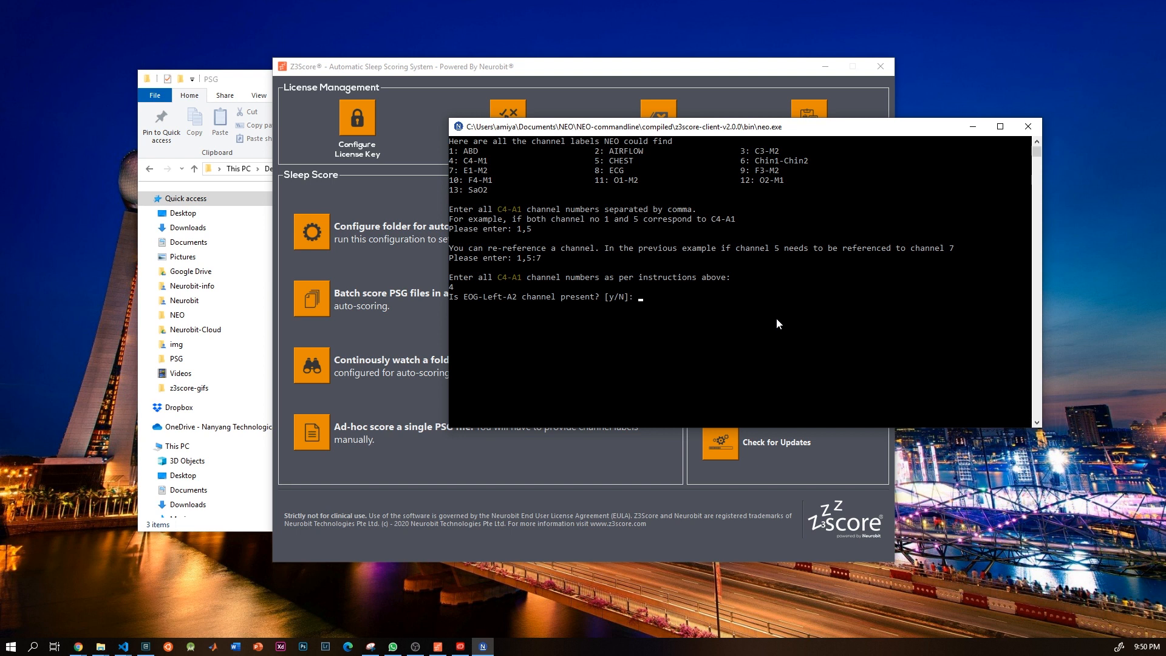
type("y")
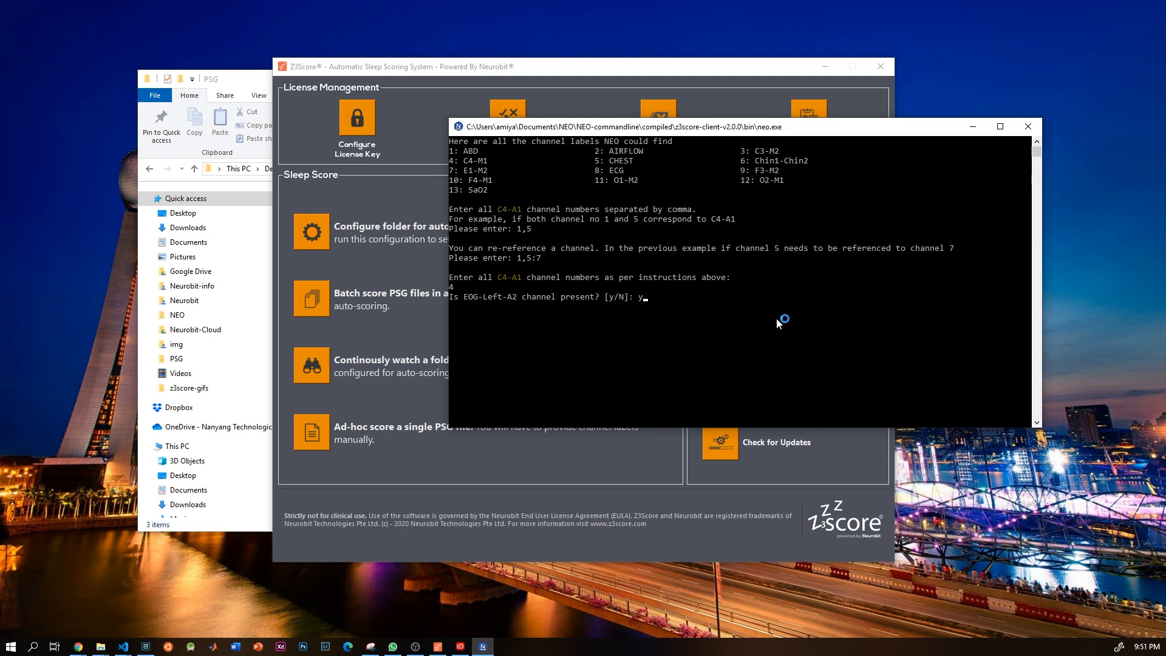
key("enter")
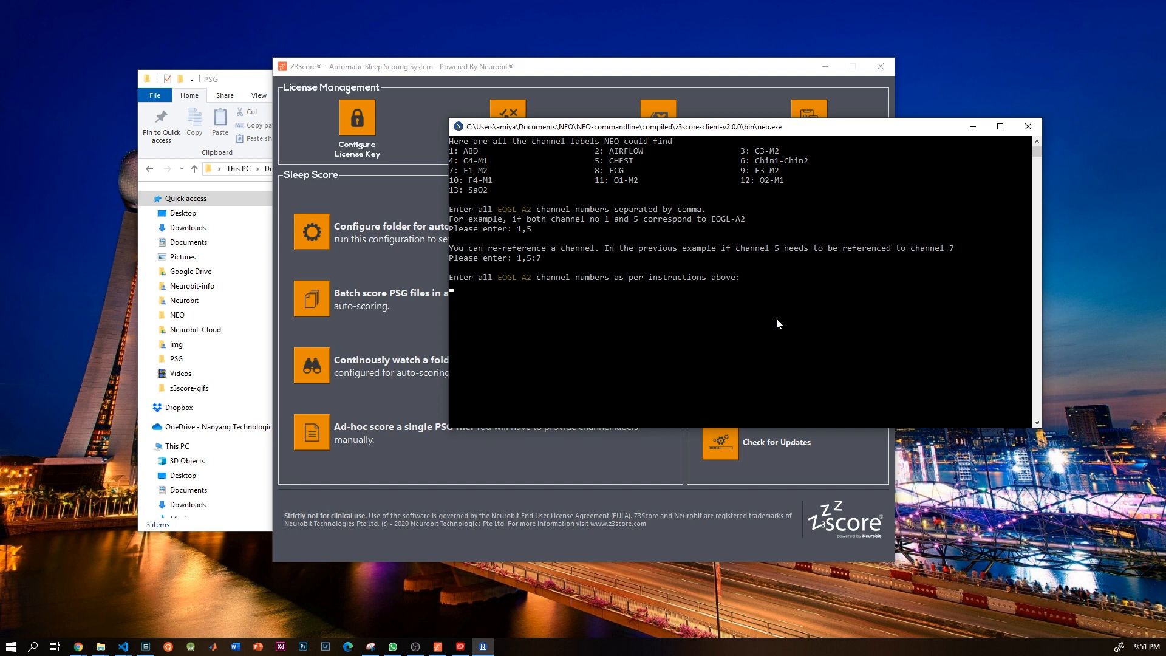
type("7")
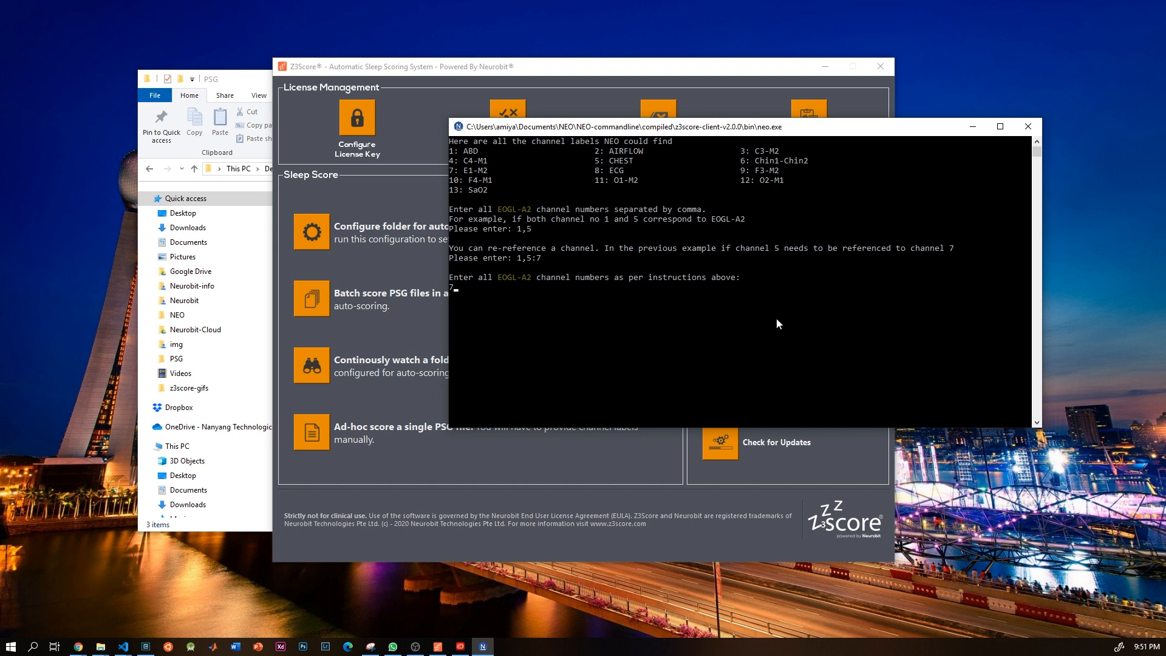
key("enter")
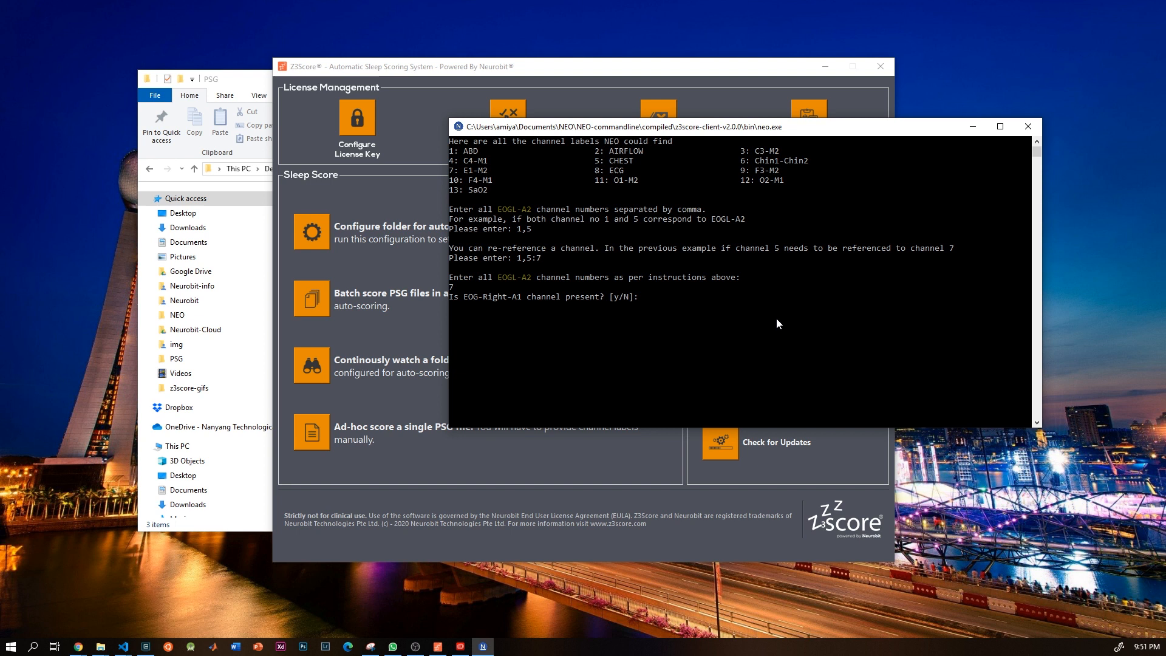
Skip EOG right, enter the chin EMG, thorax and SpO2 (13) channels, and enable spindles.
type("n")
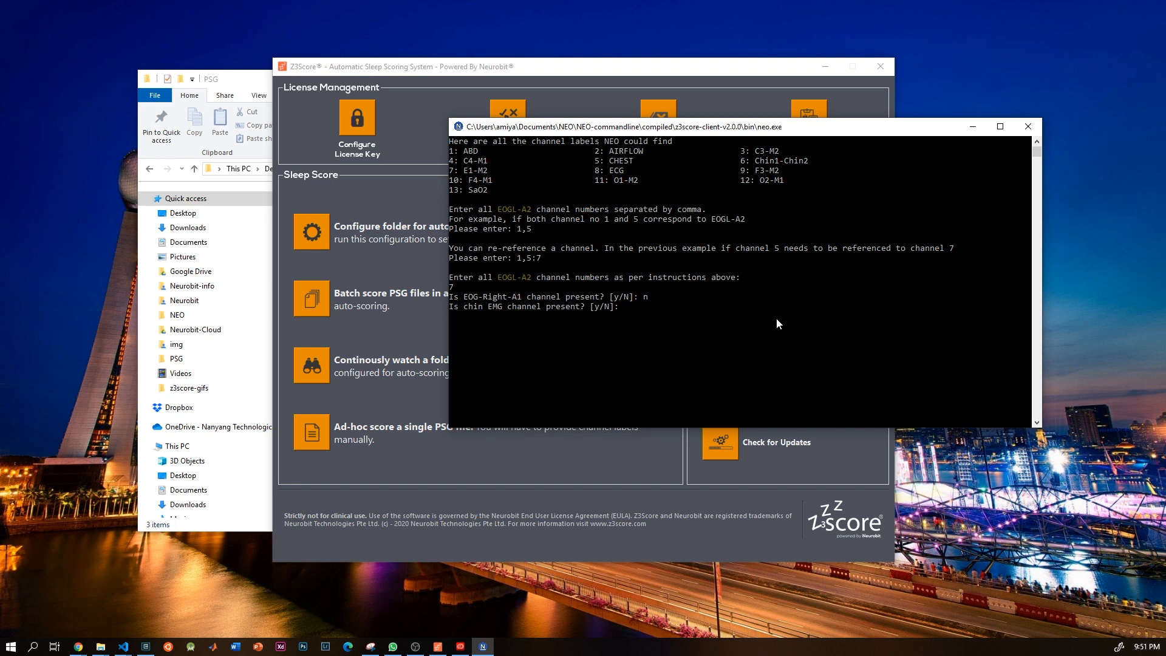
type("y")
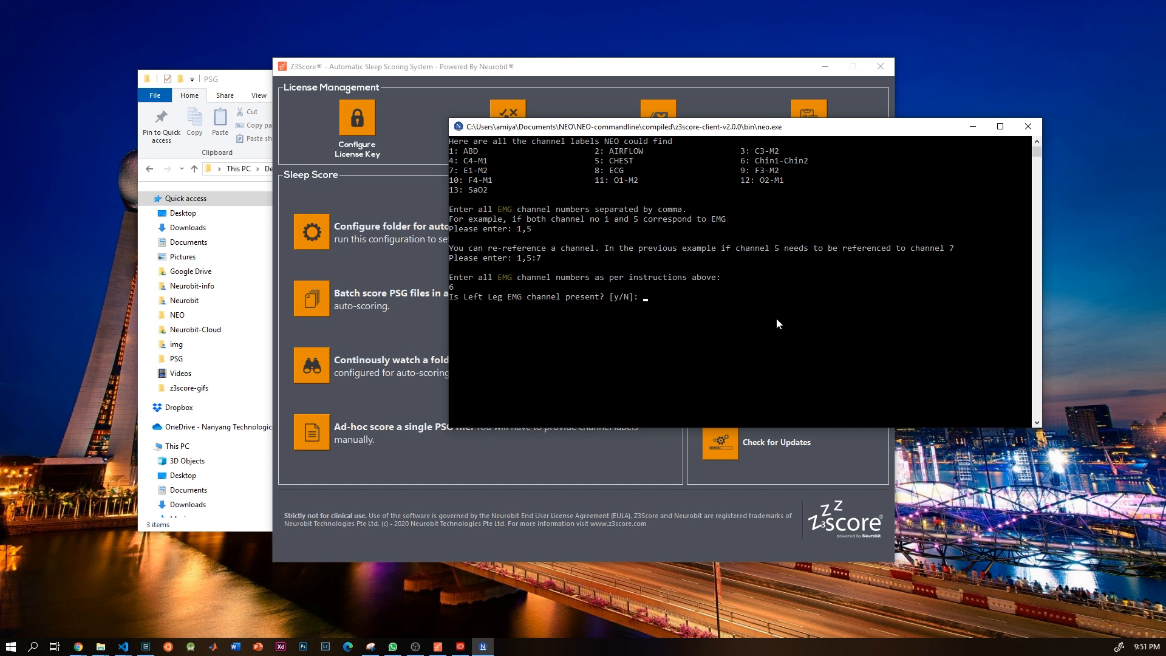
type("2")
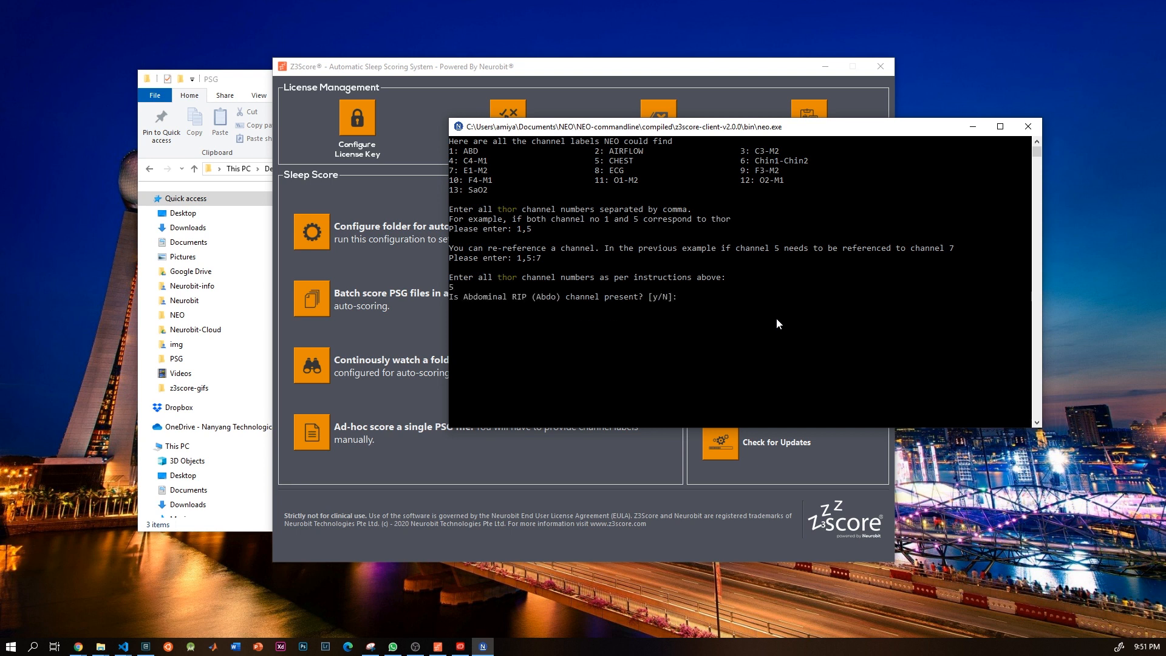
type("13")
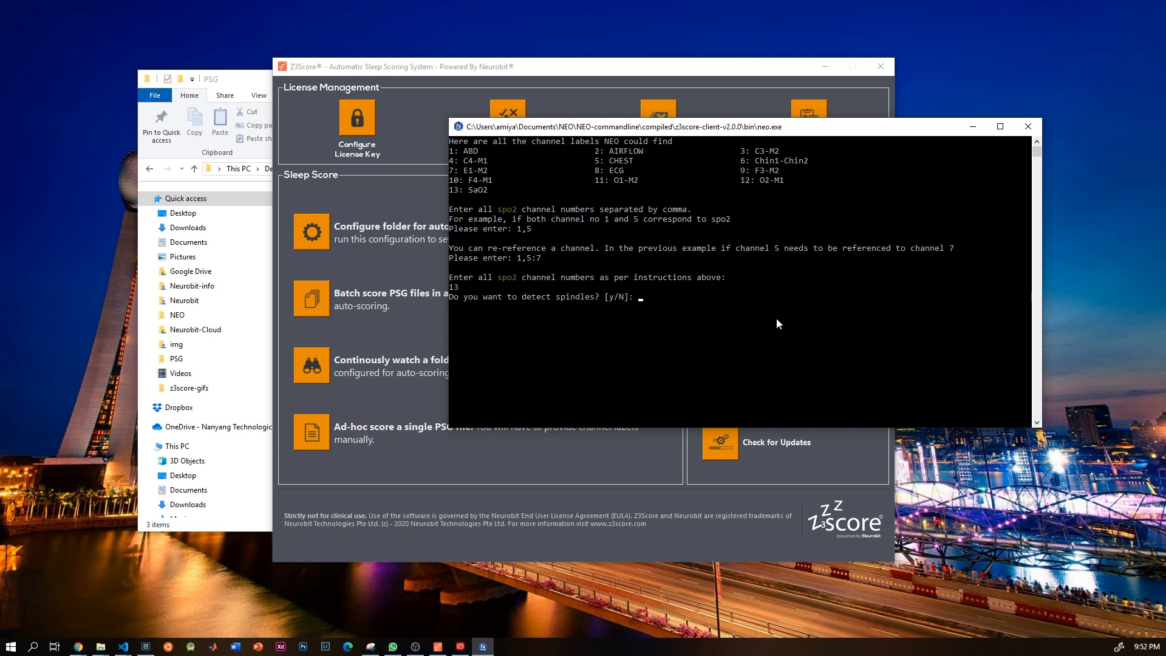
type("y")
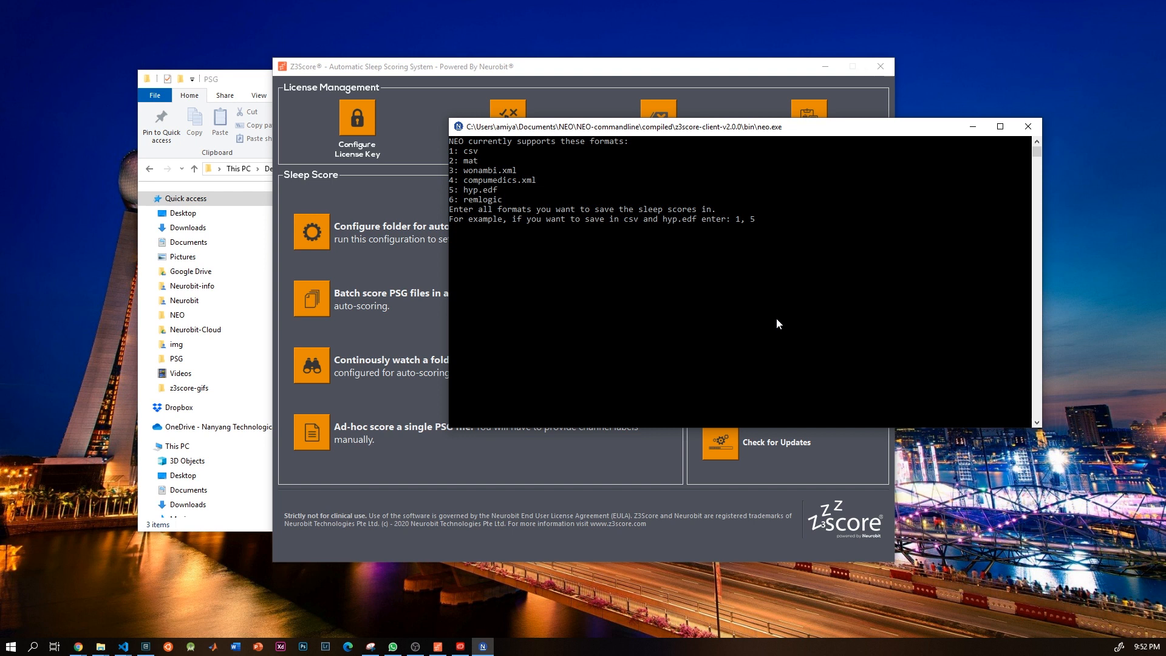
Enter 3,5 to save scores as wonambi.xml and hyp.edf.
type("3,")
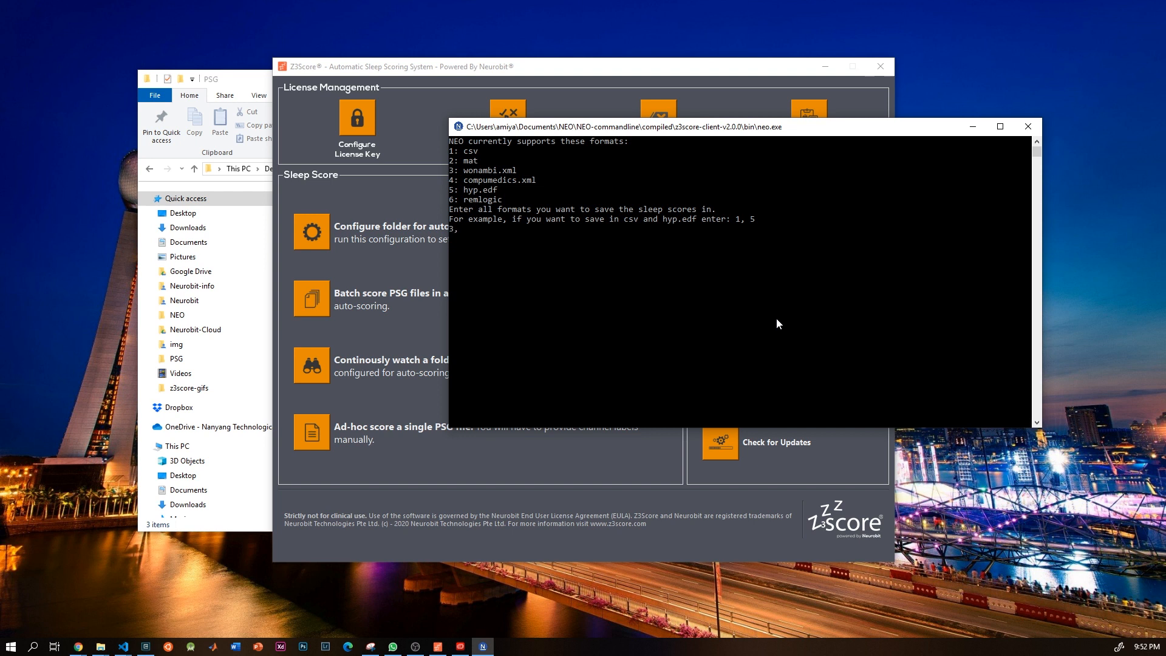
type("5")
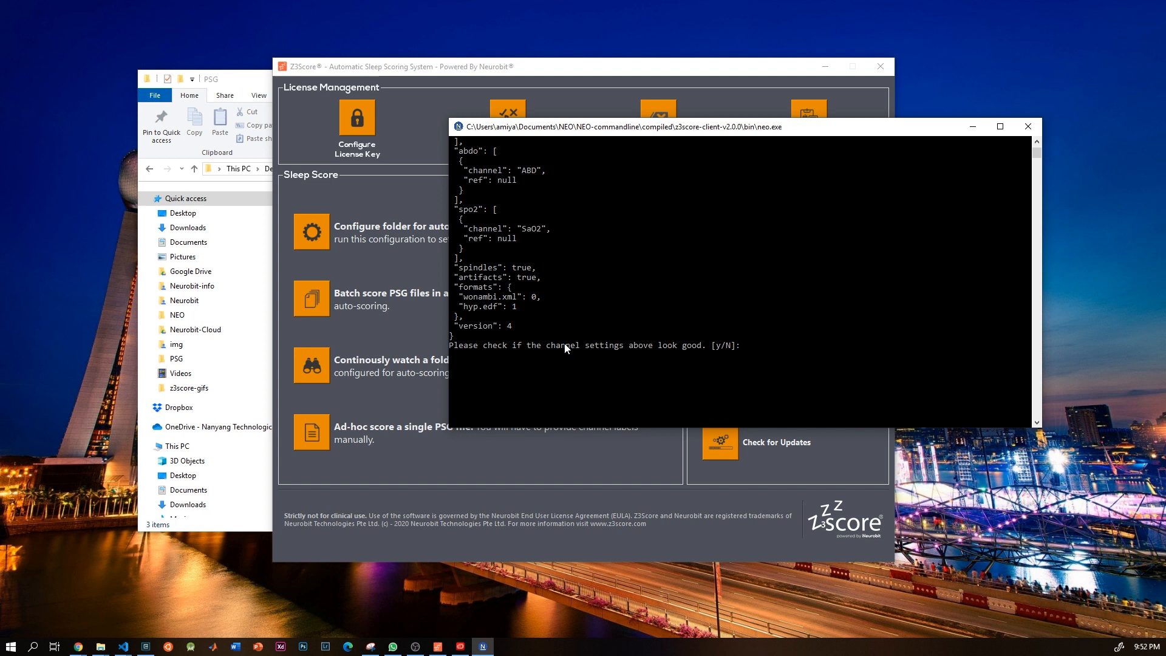
Answer y to approve the summarised channel settings.
type("y")
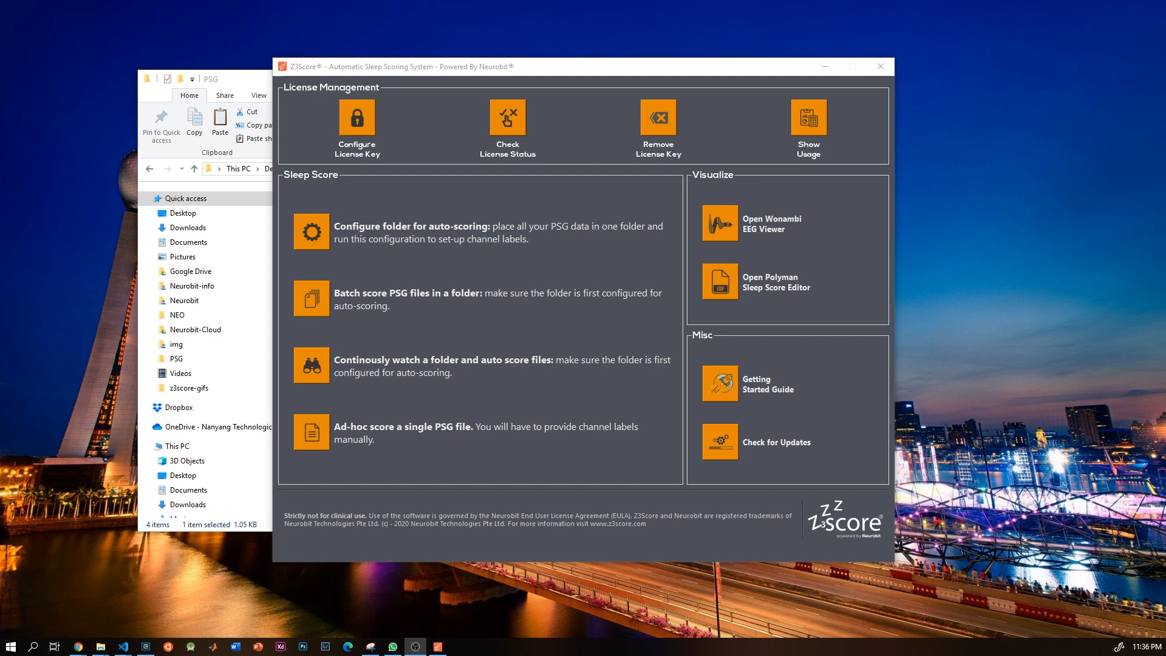
mouse_move(317, 309)
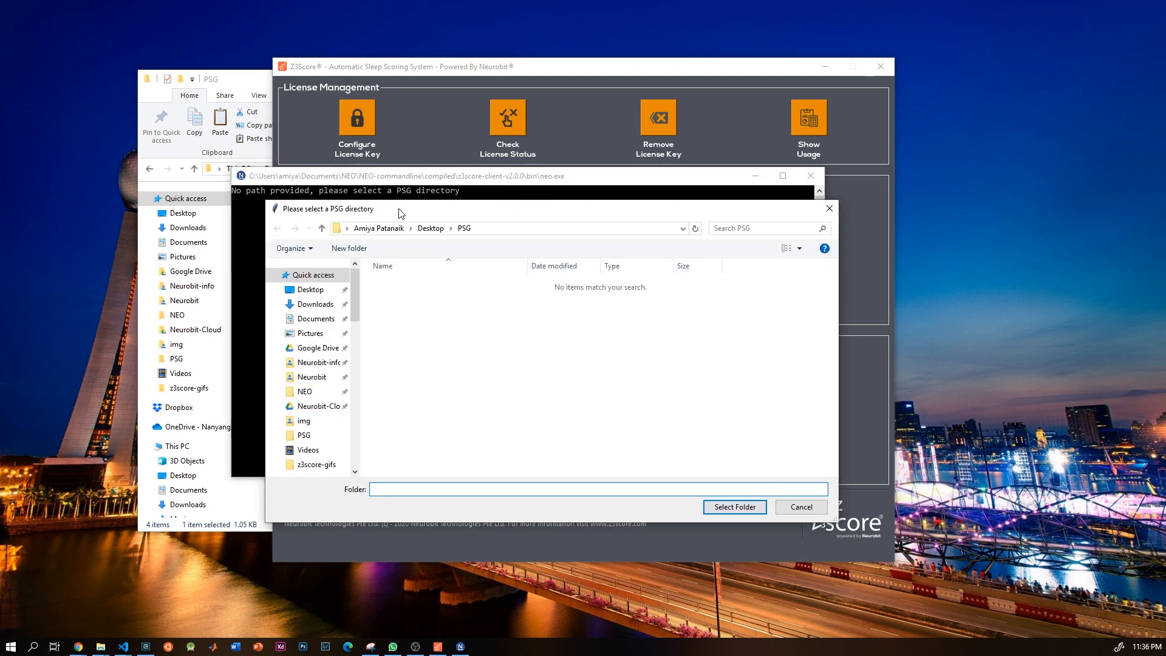
mouse_move(547, 357)
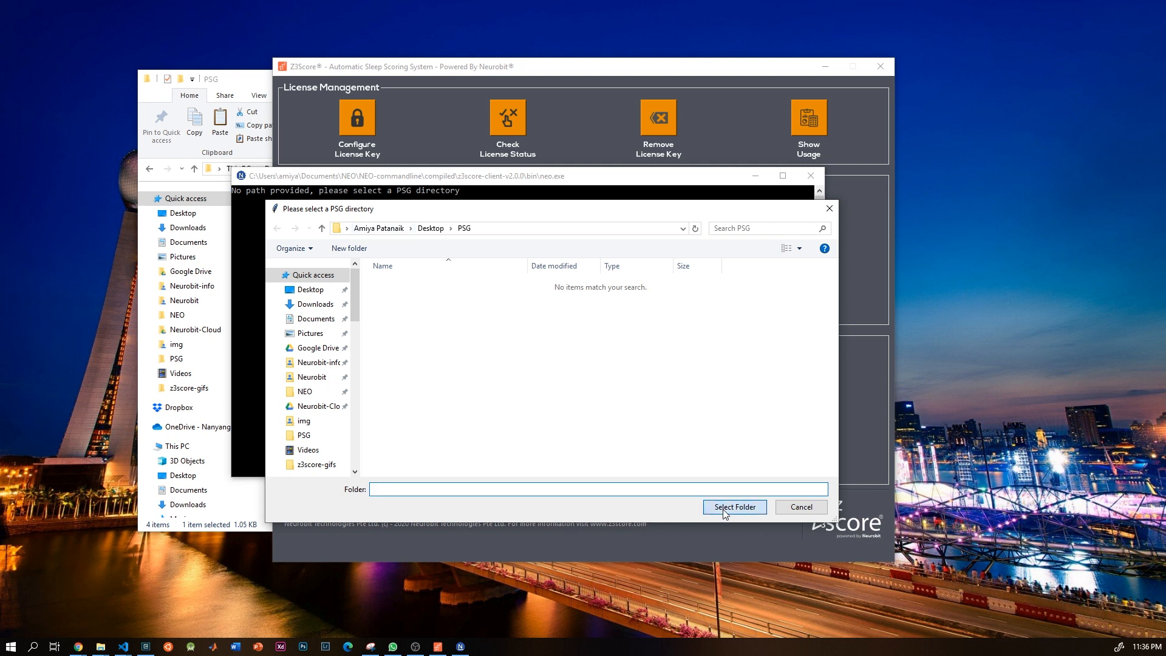
Select the PSG folder for batch scoring and answer y to proceed.
left_click(733, 506)
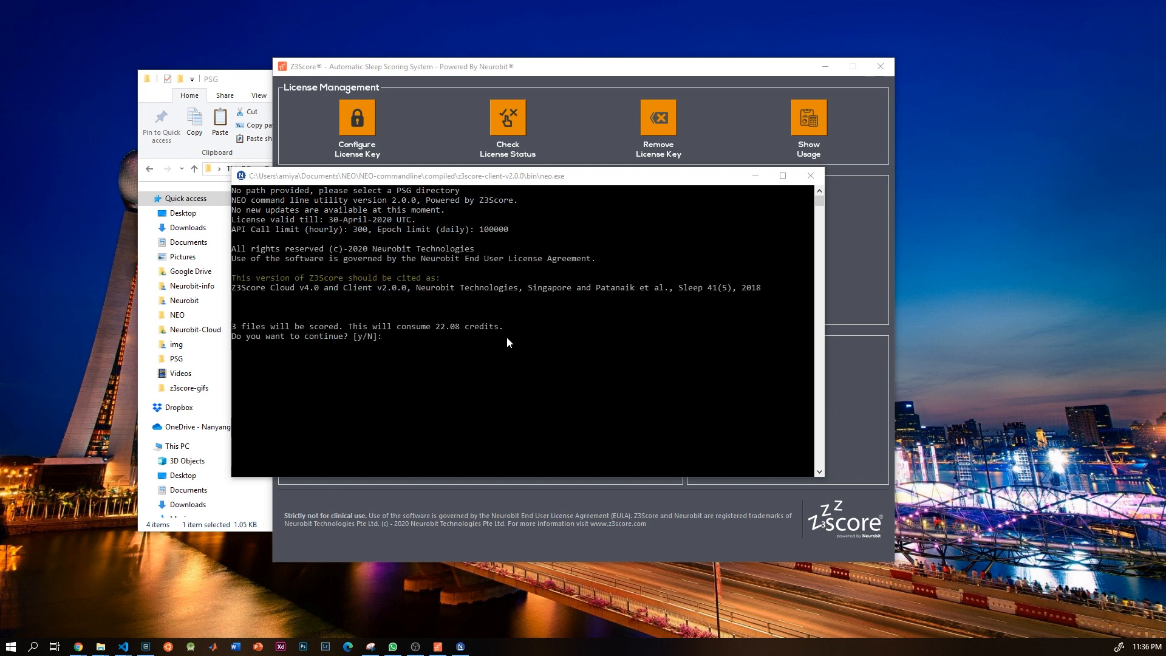
mouse_move(511, 387)
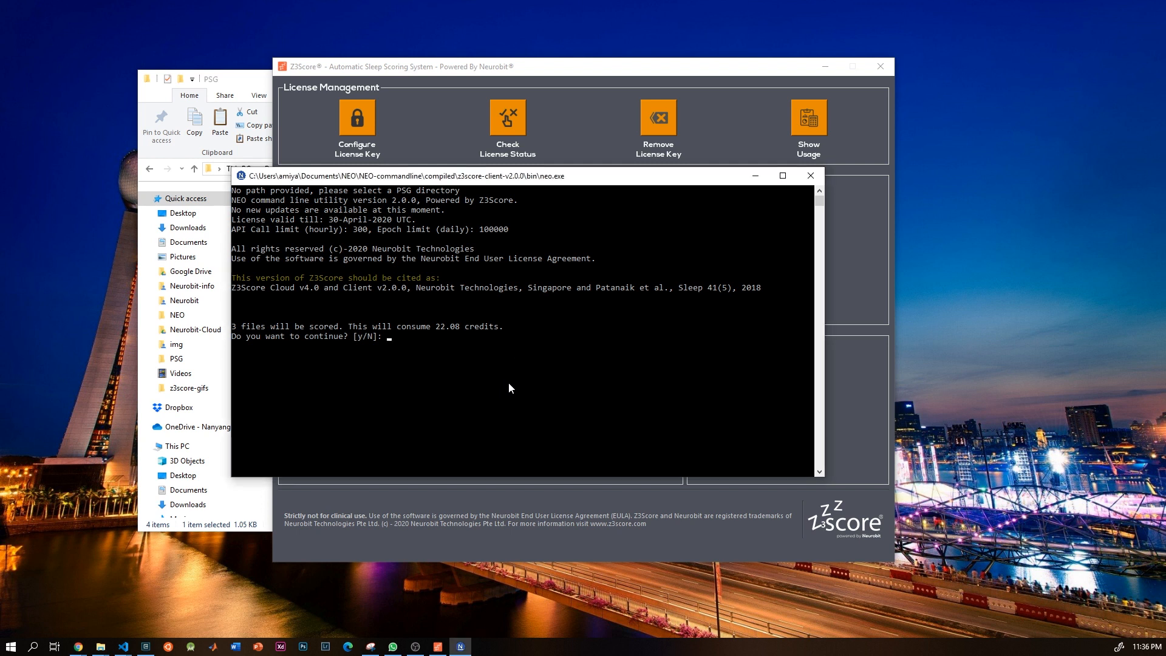
type("y")
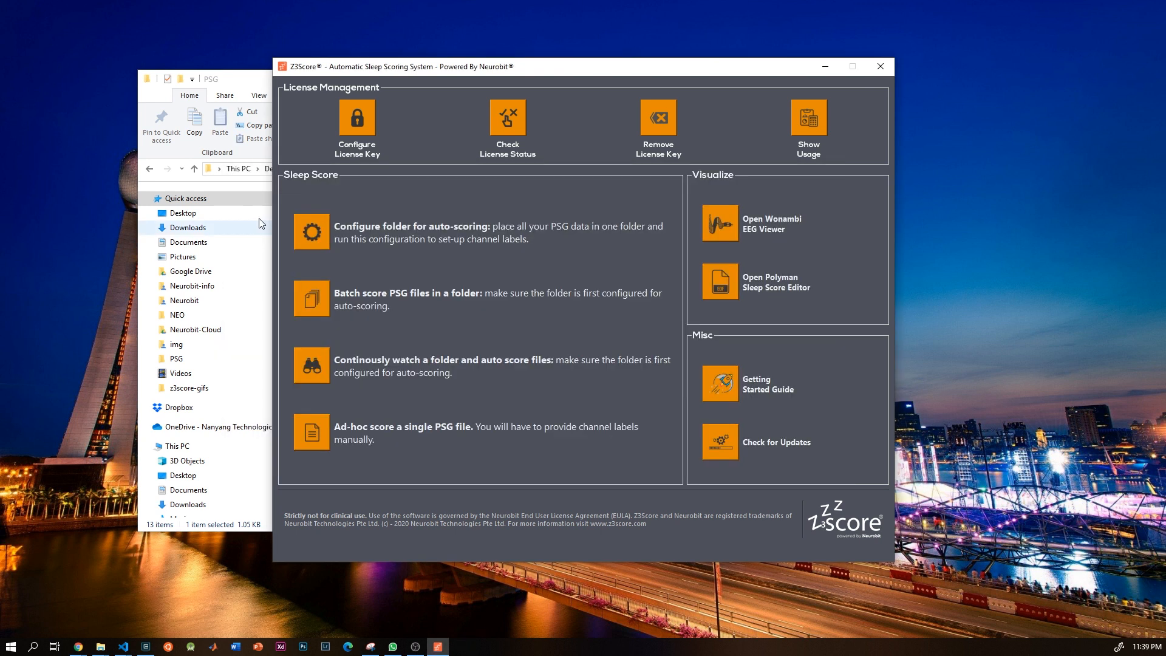
Start continuous folder watching and load channels.json from the PSG folder.
left_click(211, 78)
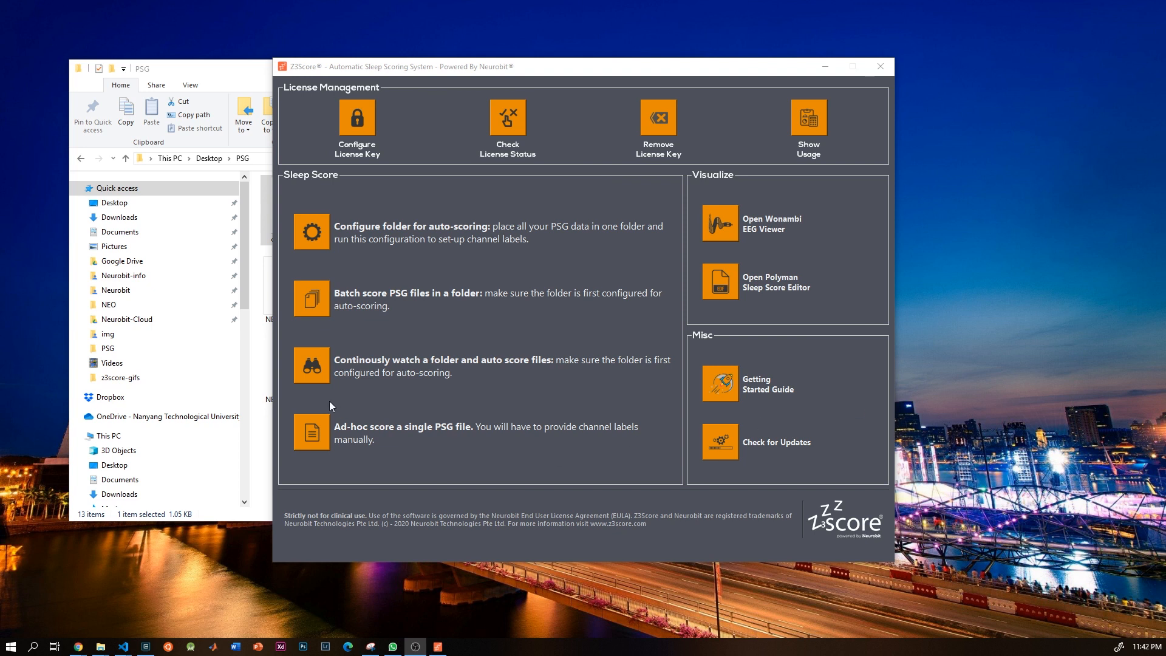
mouse_move(312, 381)
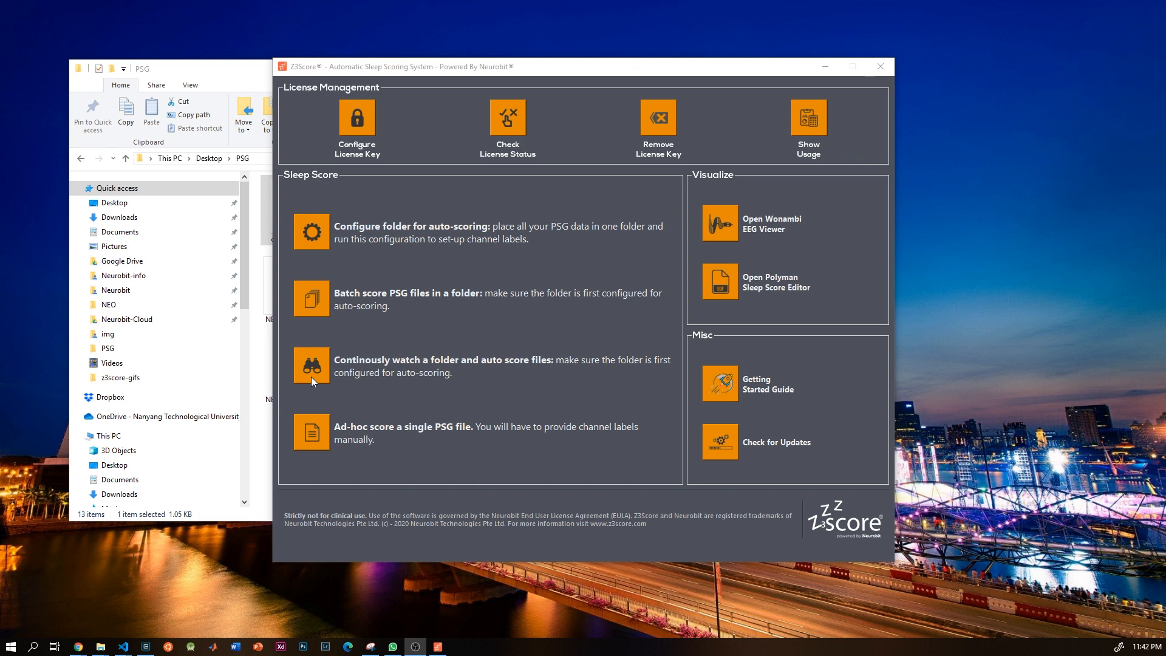
left_click(311, 365)
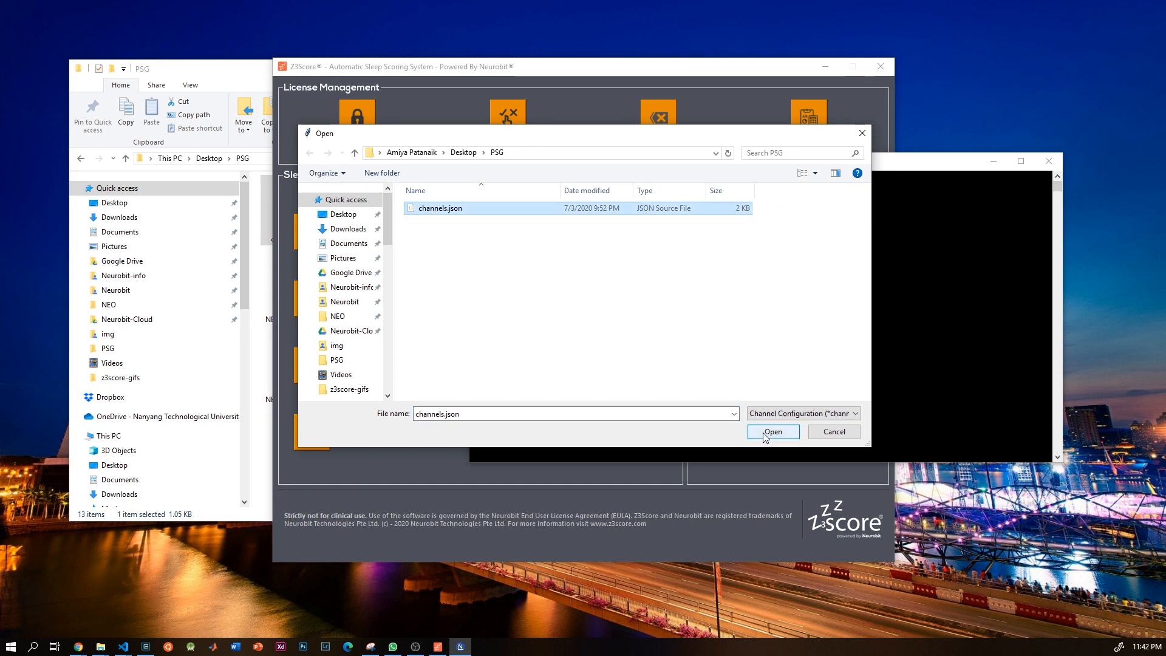
left_click(772, 431)
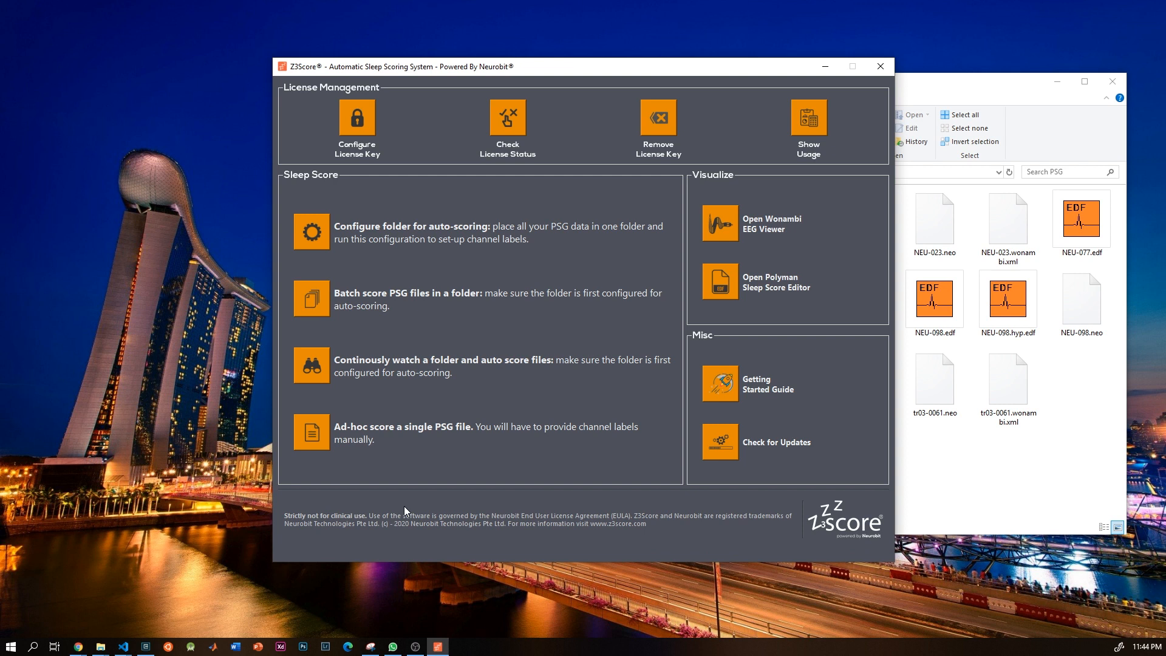
mouse_move(314, 441)
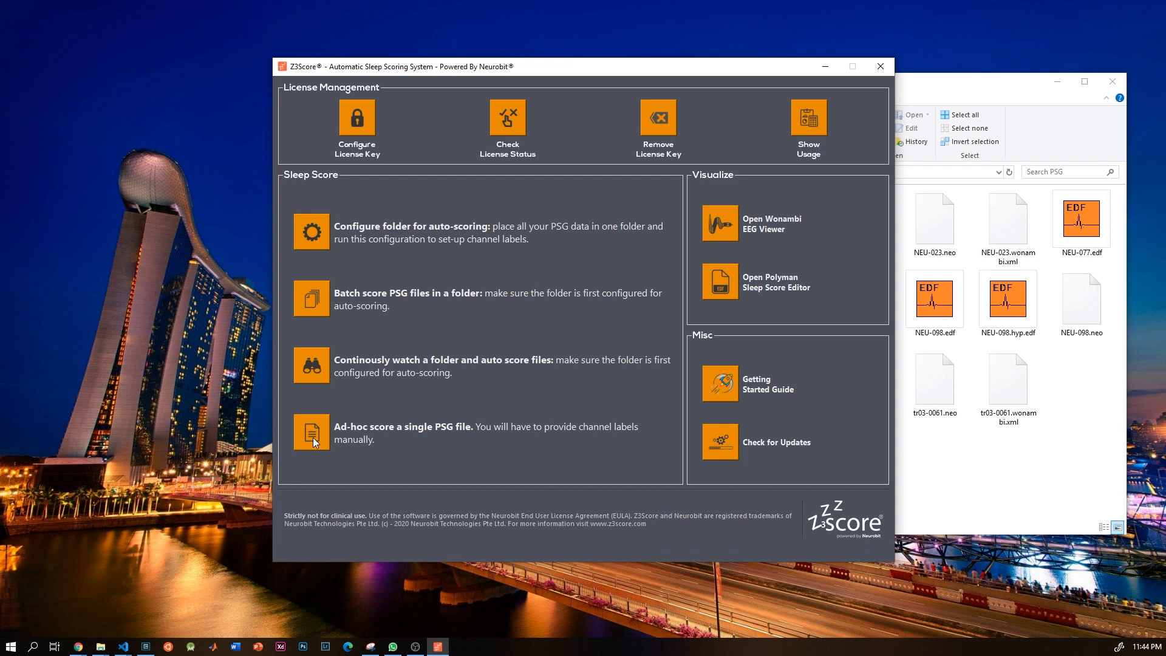
left_click(311, 432)
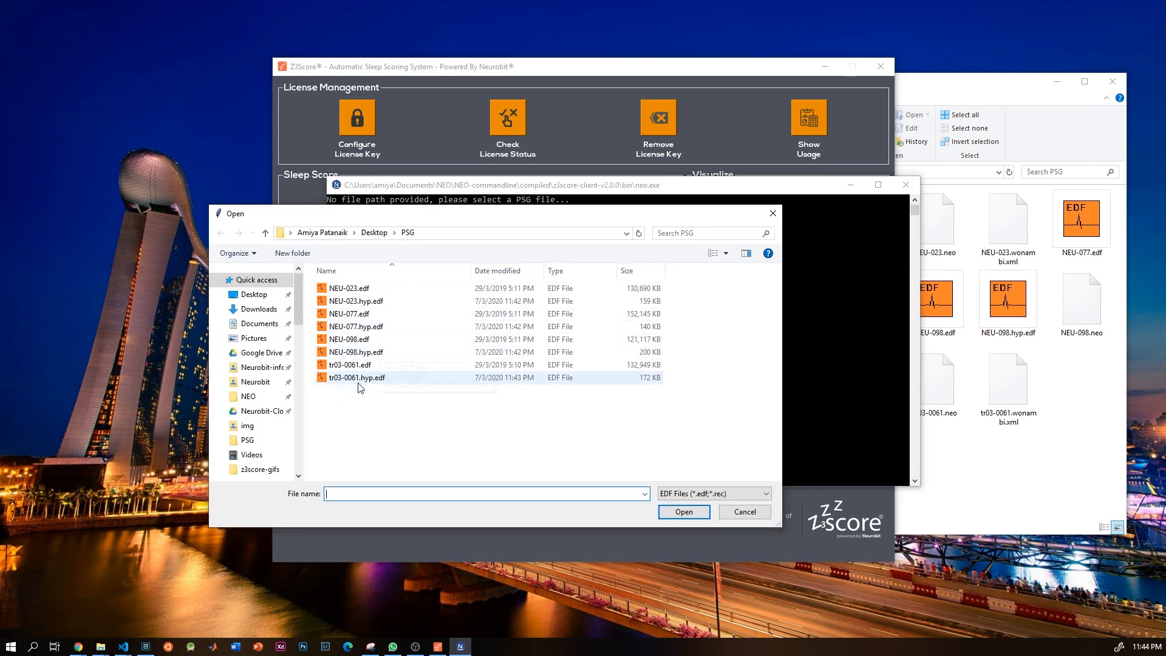
left_click(350, 365)
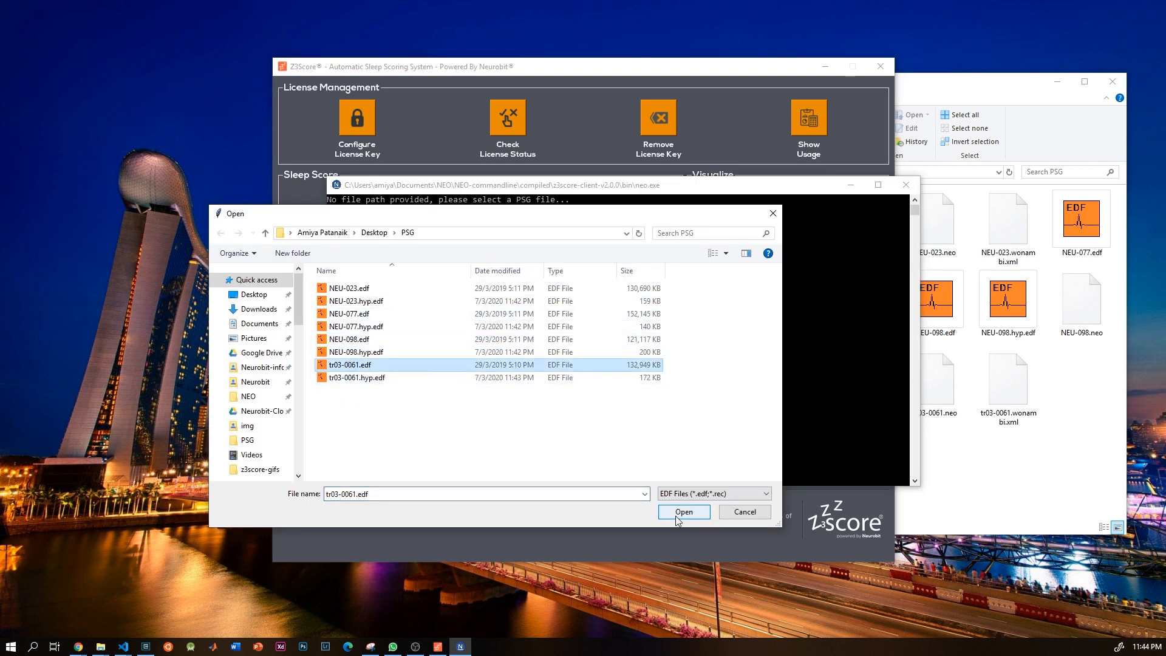
left_click(682, 511)
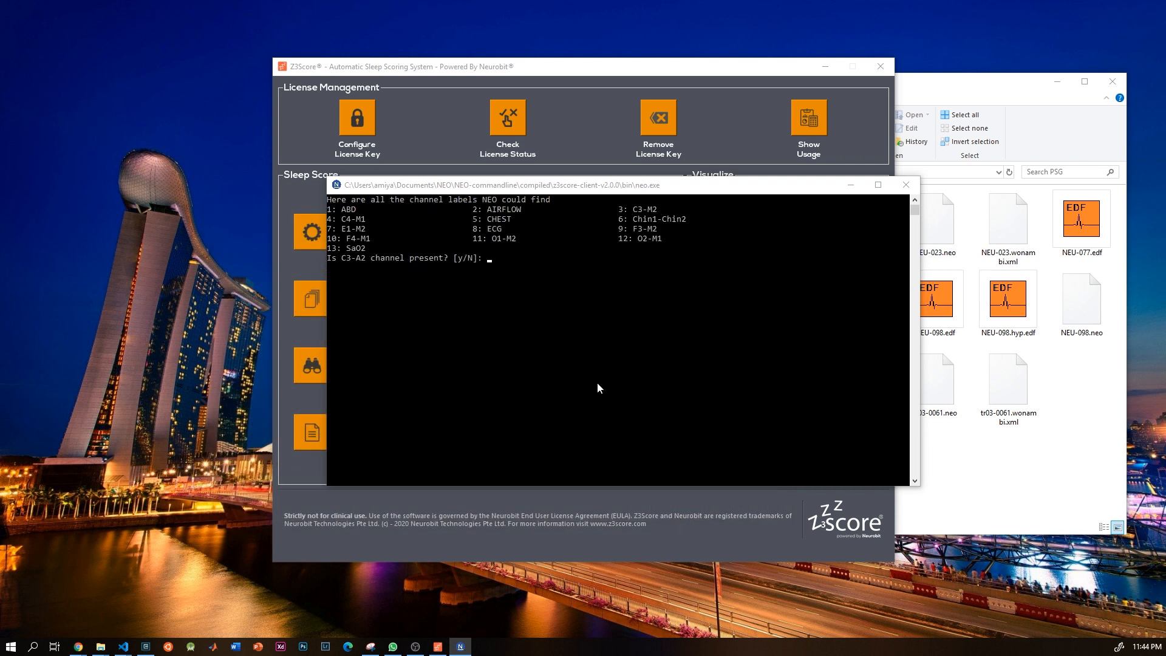
mouse_move(494, 276)
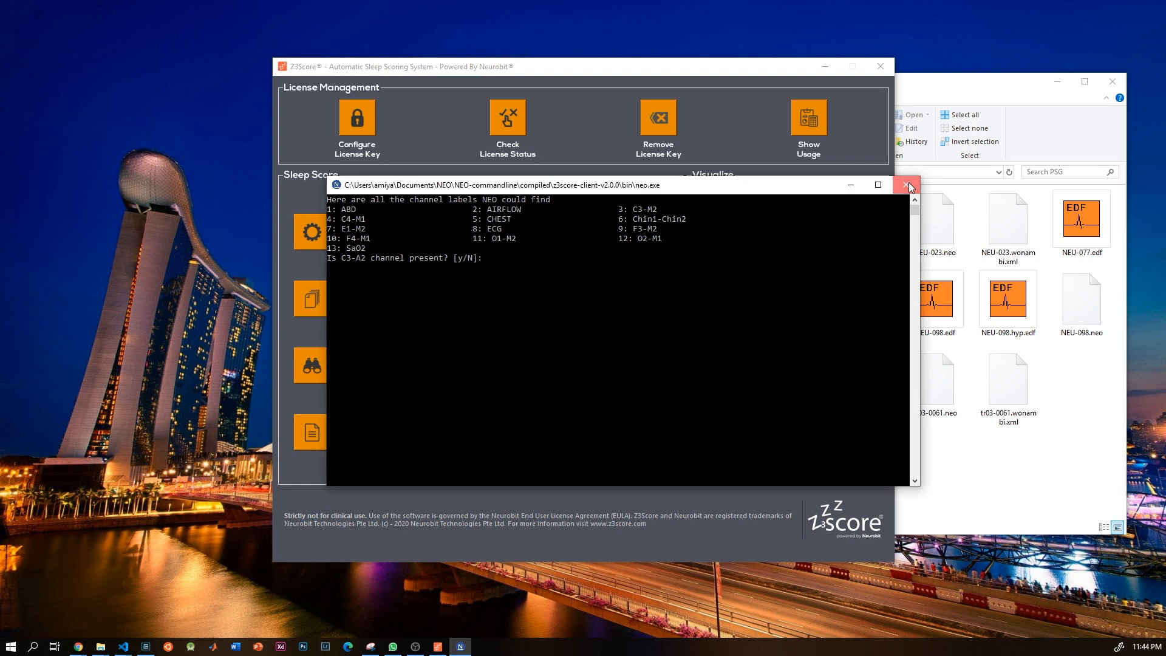
left_click(907, 184)
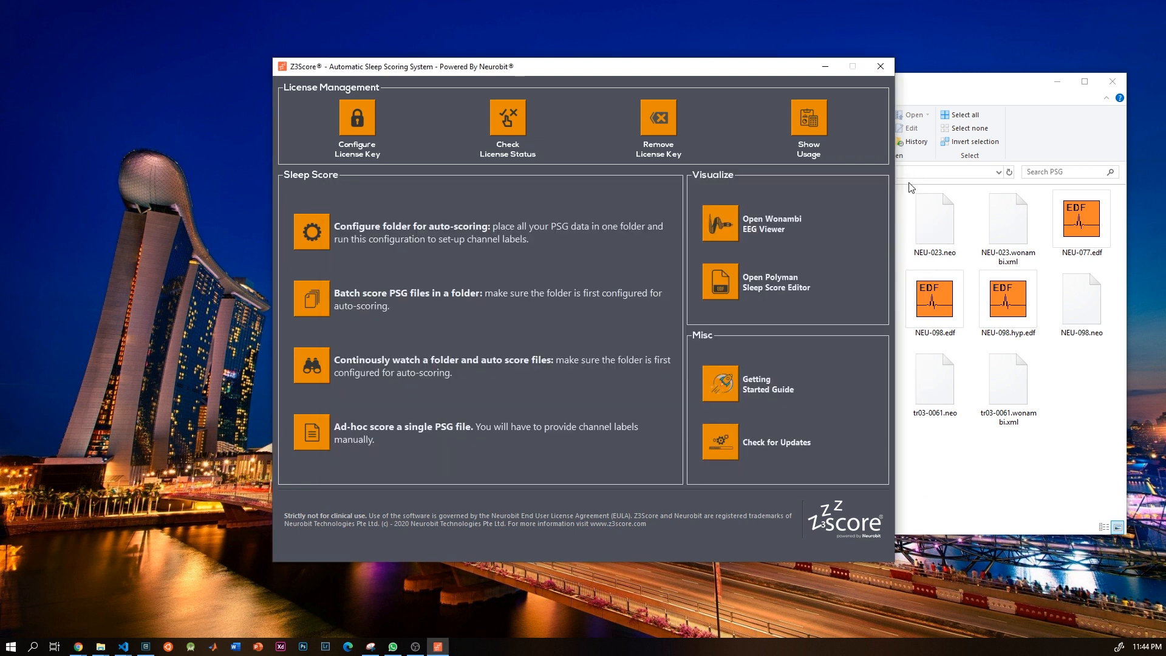
mouse_move(839, 179)
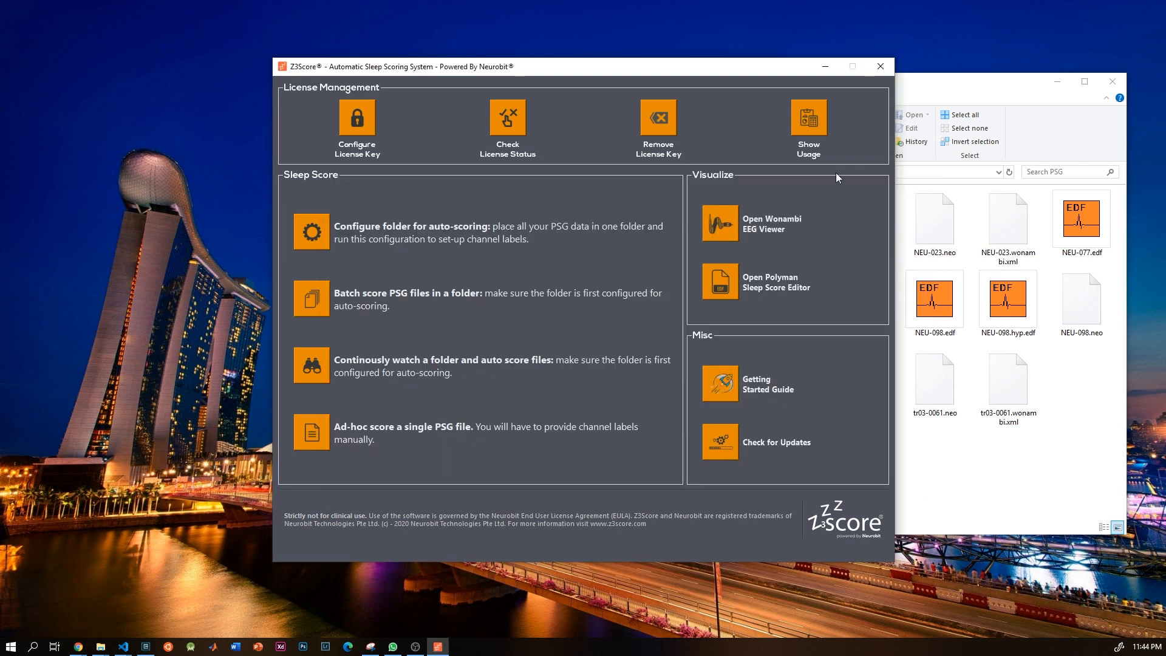
mouse_move(741, 176)
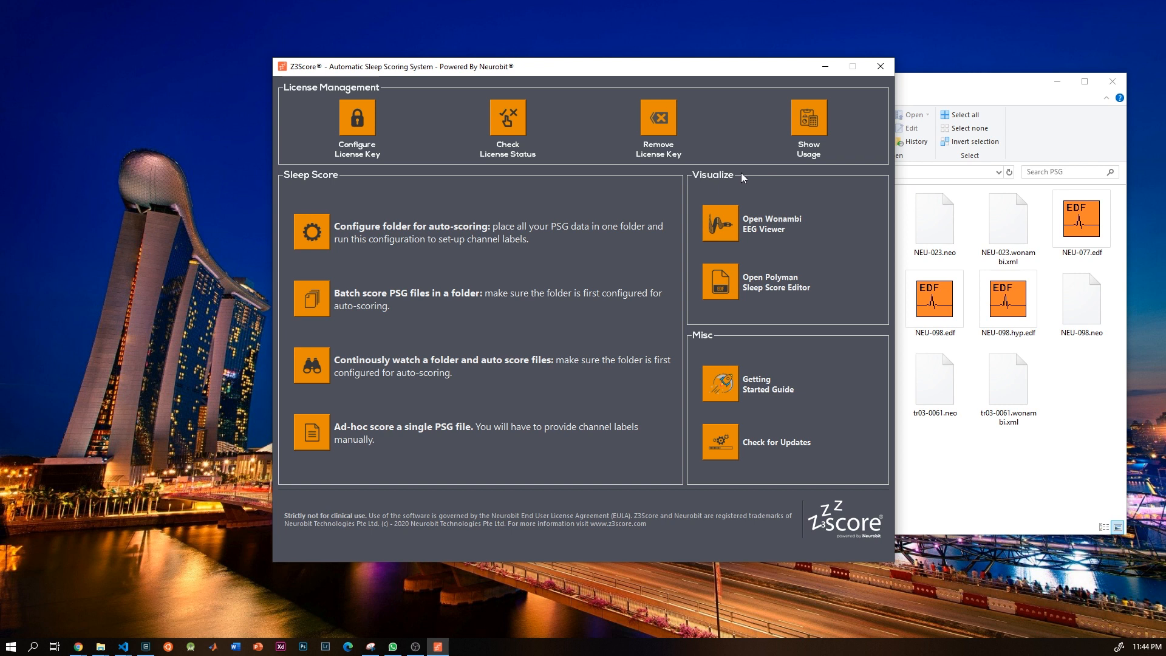
Launch Polyman via 'Open Polyman Sleep Score Editor' in the Visualize panel.
left_click(720, 223)
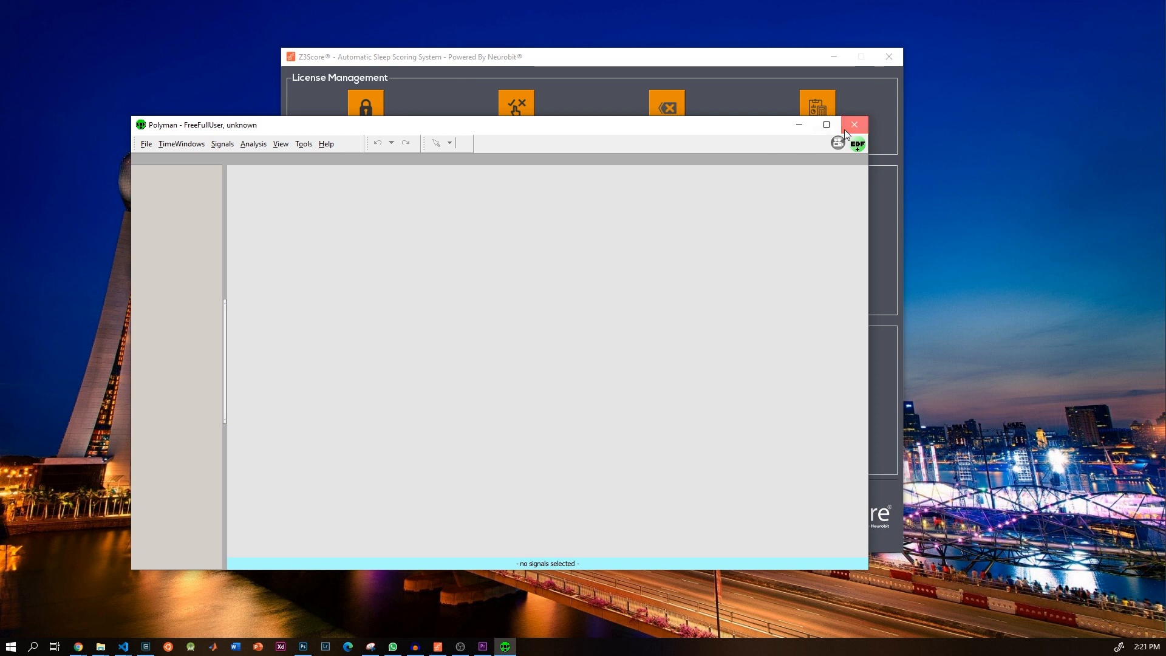
Close the empty Polyman window with its X button.
left_click(855, 124)
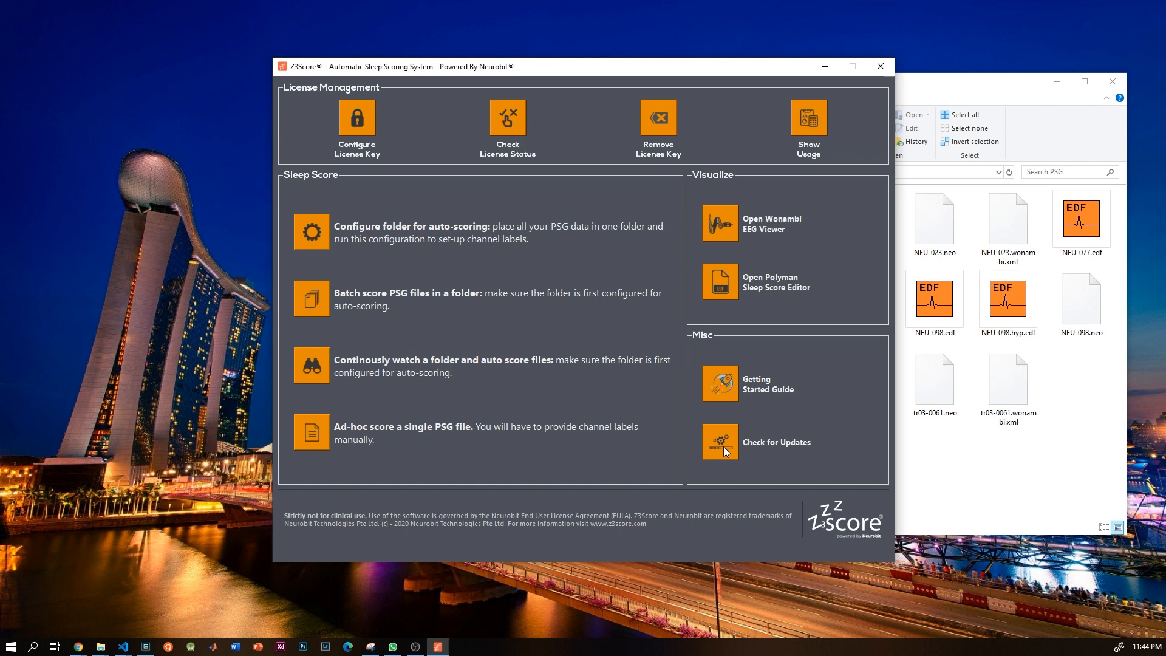
mouse_move(839, 206)
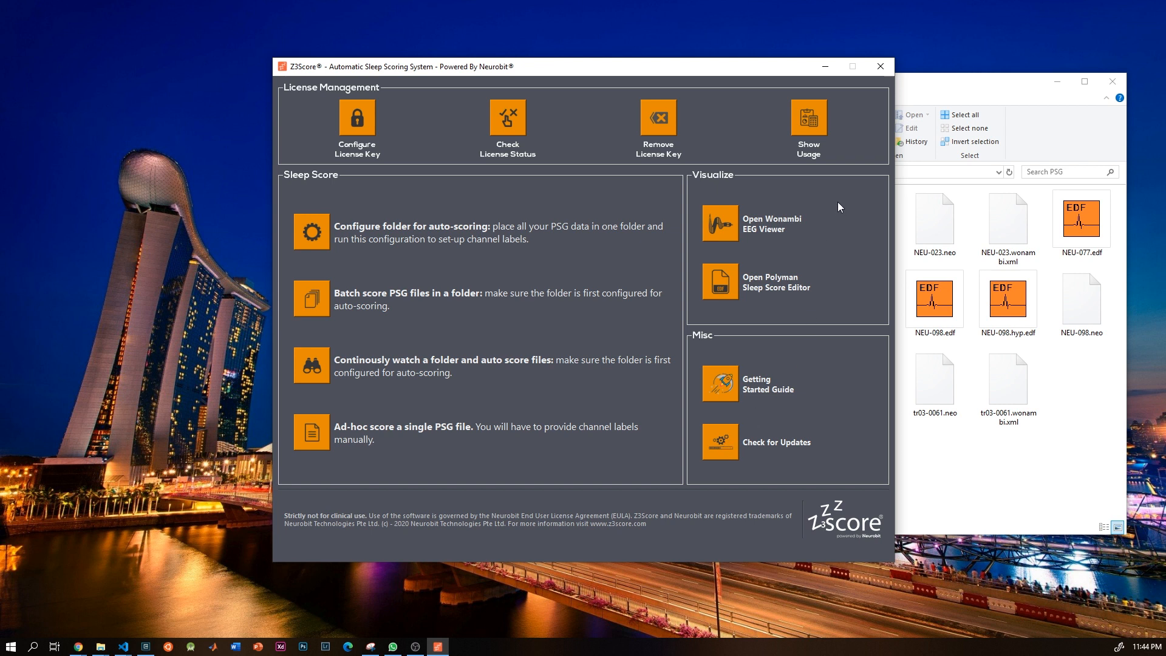